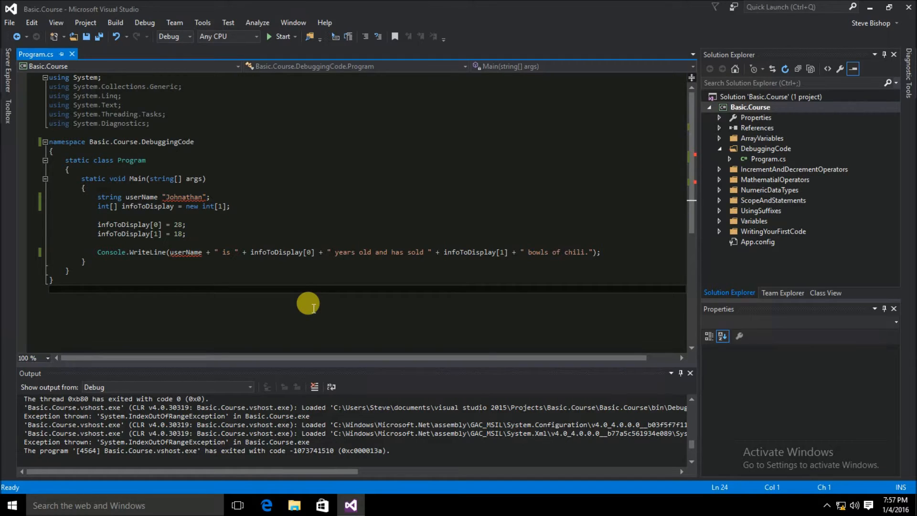
pyautogui.moveTo(329, 309)
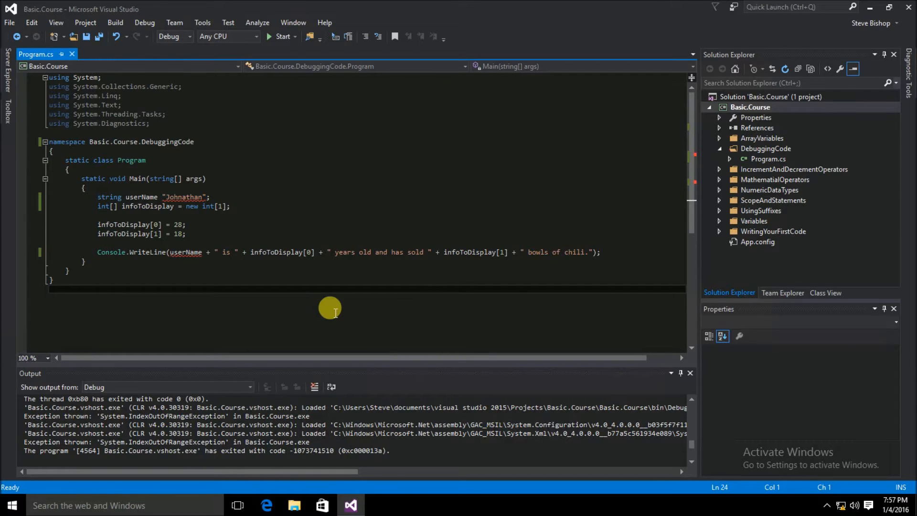
pyautogui.moveTo(184, 197)
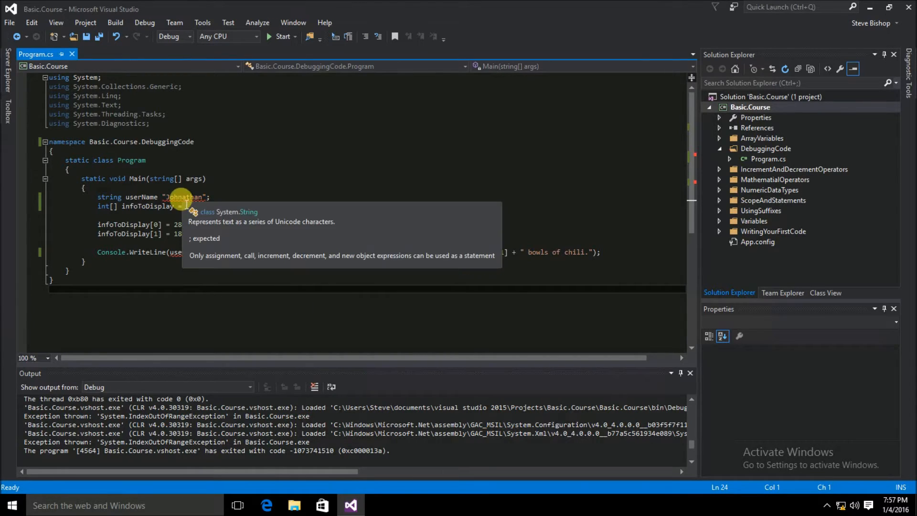
pyautogui.moveTo(218, 201)
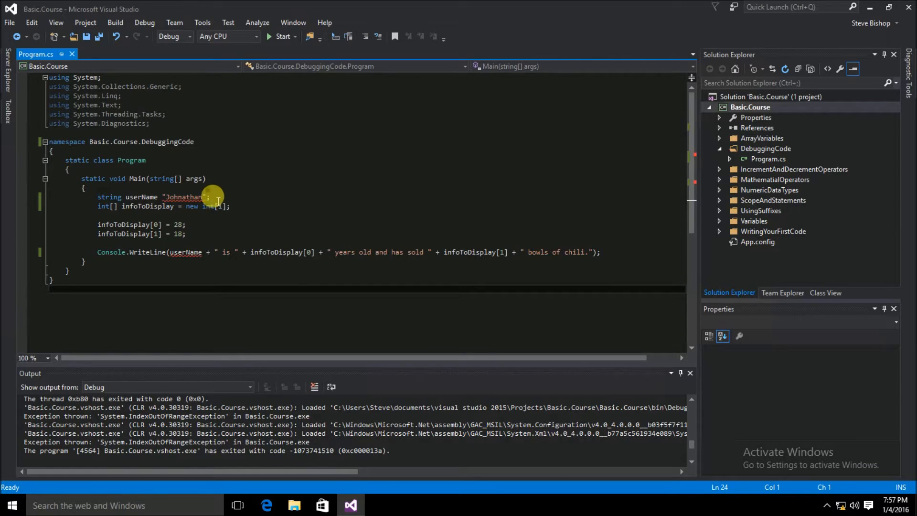
pyautogui.moveTo(187, 197)
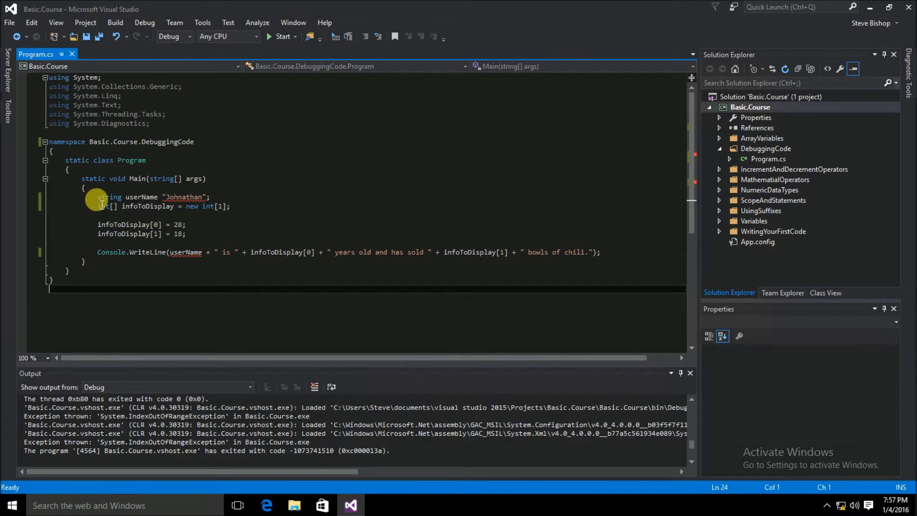
pyautogui.moveTo(177, 283)
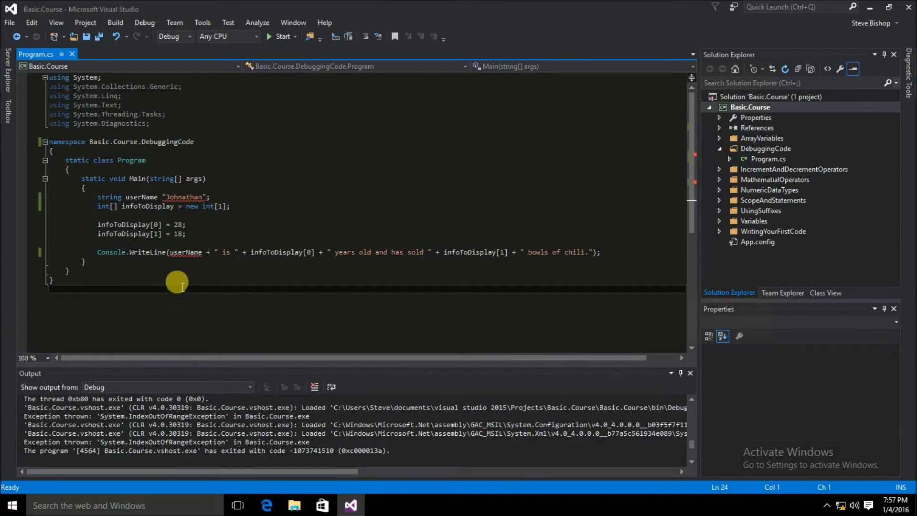
pyautogui.moveTo(186, 253)
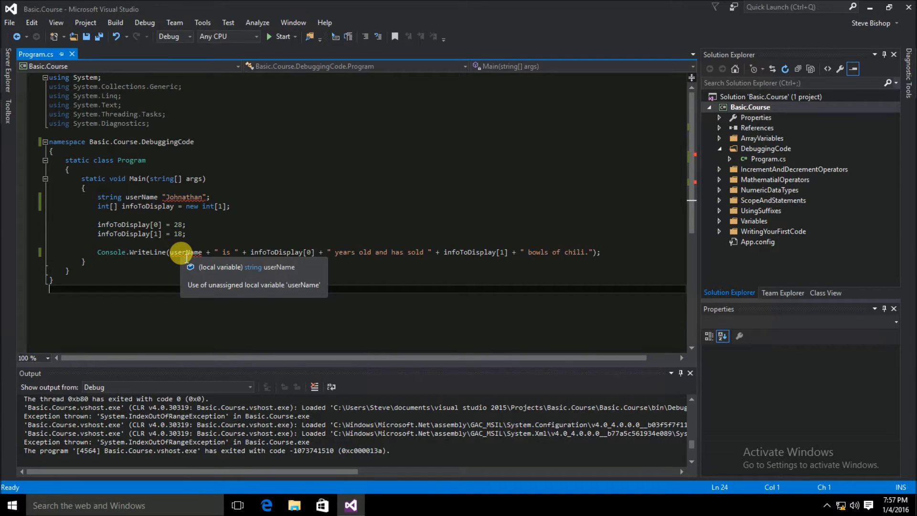
pyautogui.moveTo(207, 228)
pyautogui.write('= ')
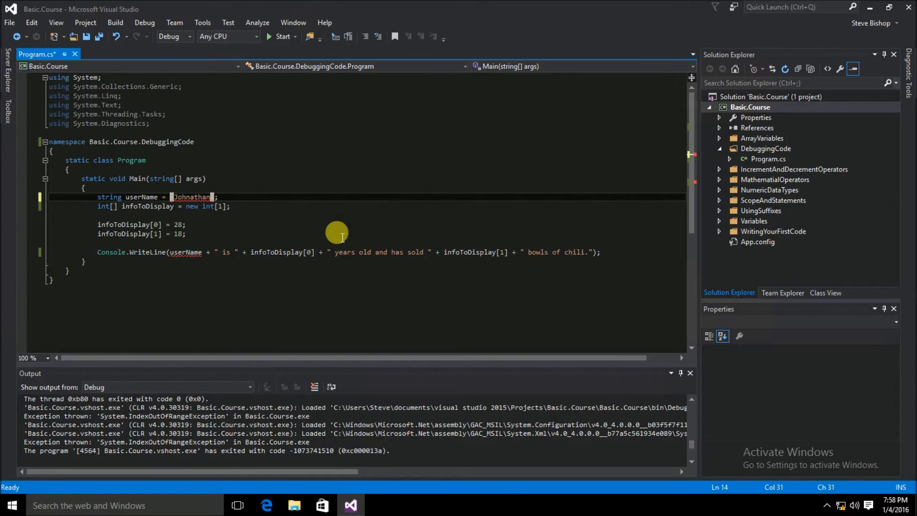
# Step: Complete userName as the quoted "Johnathan" string so Main has no compile errors
pyautogui.click(186, 233)
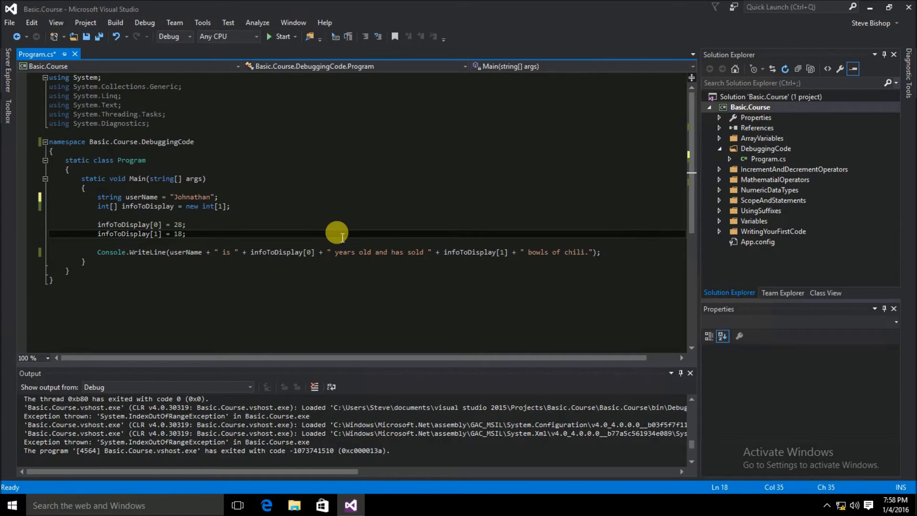
pyautogui.moveTo(174, 264)
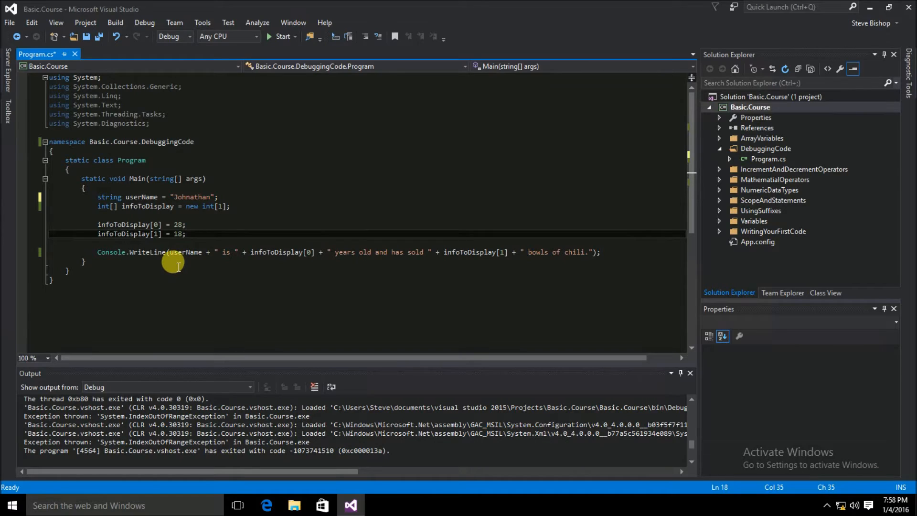
pyautogui.moveTo(198, 266)
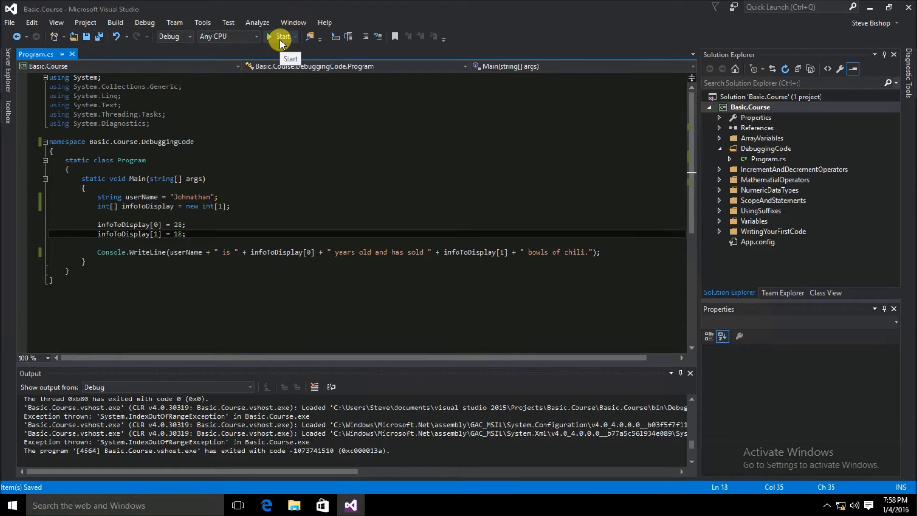
# Step: Start debugging; the run halts with an IndexOutOfRangeException at infoToDisplay[1] = 18
pyautogui.click(281, 37)
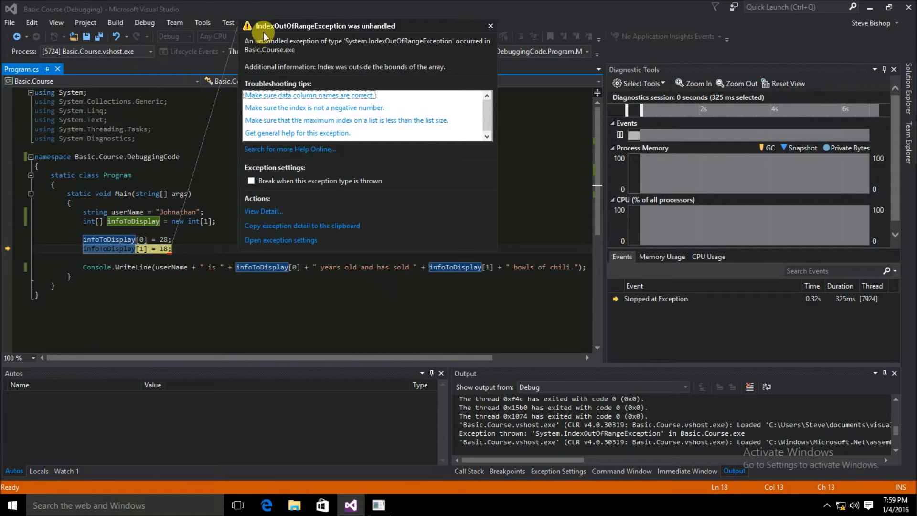
pyautogui.moveTo(342, 36)
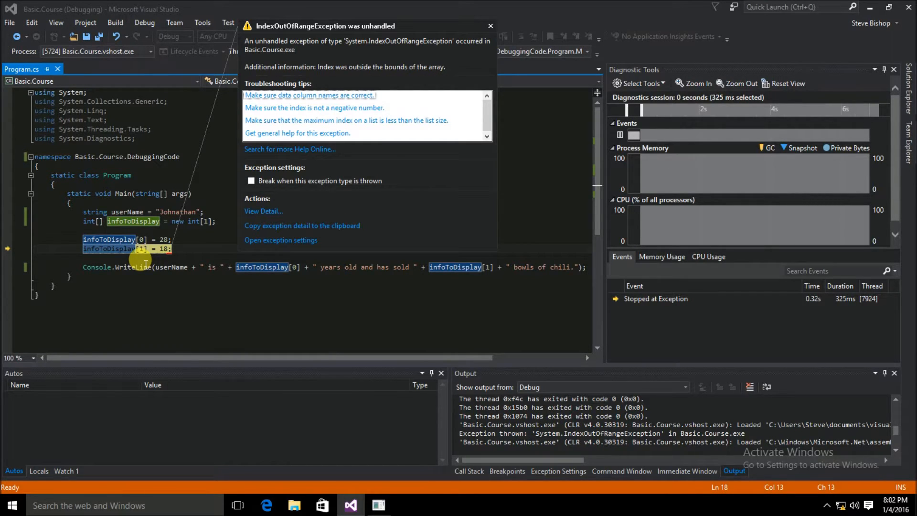
pyautogui.moveTo(204, 239)
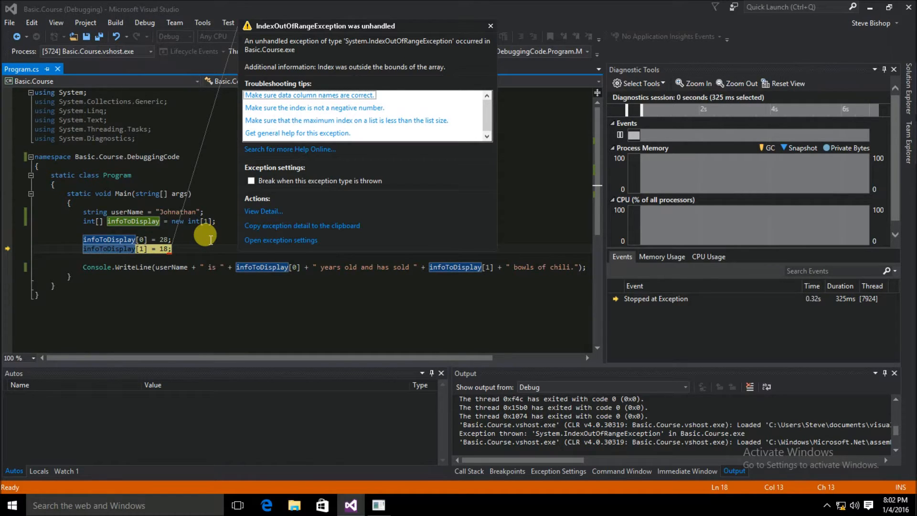
pyautogui.moveTo(114, 227)
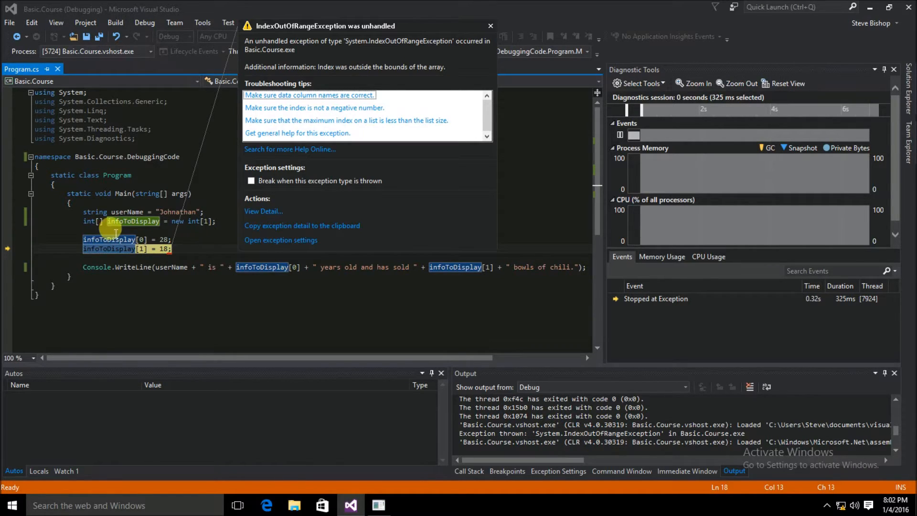
pyautogui.moveTo(183, 235)
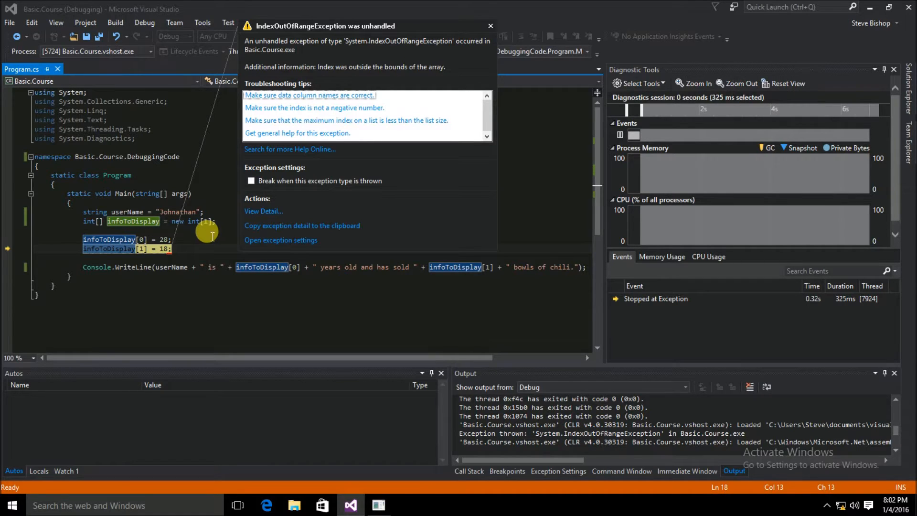
pyautogui.moveTo(146, 265)
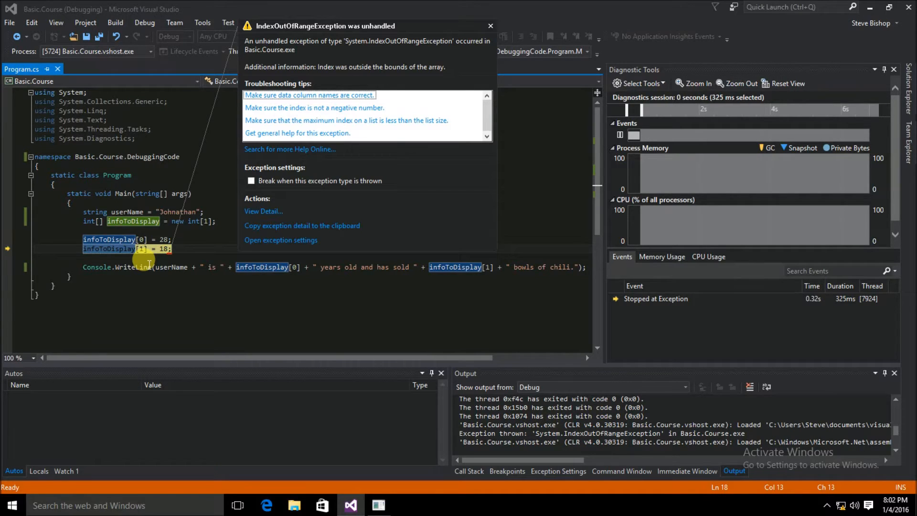
pyautogui.moveTo(191, 246)
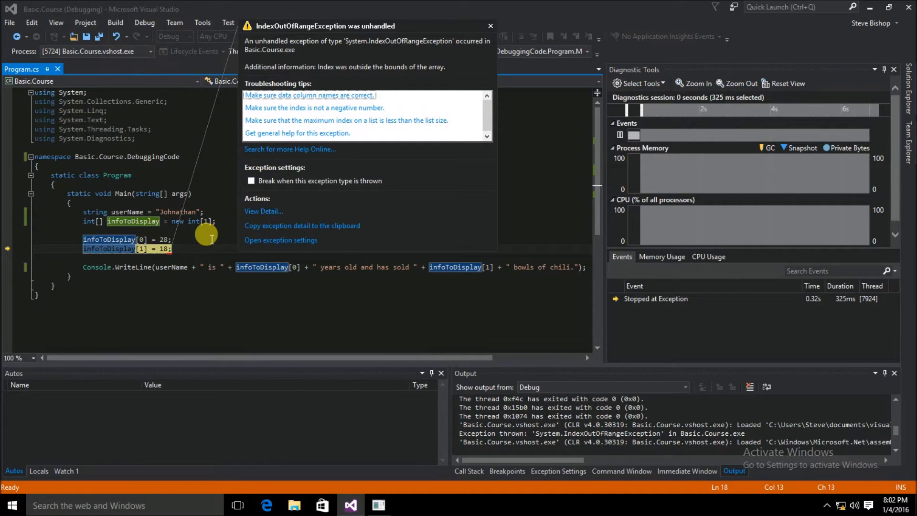
pyautogui.moveTo(143, 266)
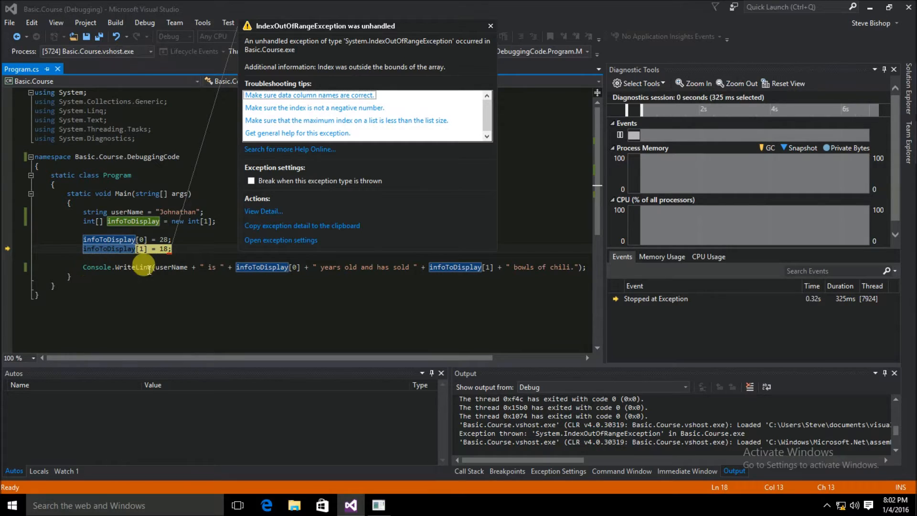
pyautogui.moveTo(180, 268)
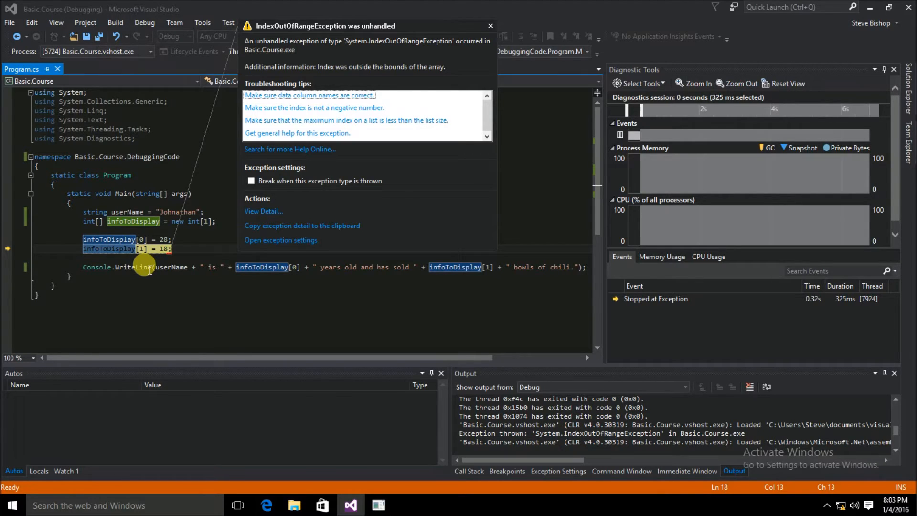
pyautogui.moveTo(9, 252)
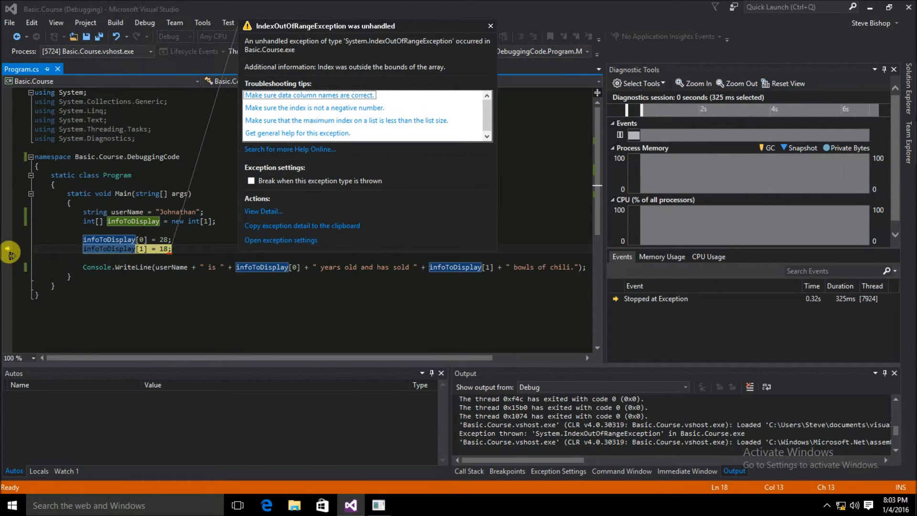
pyautogui.moveTo(10, 252)
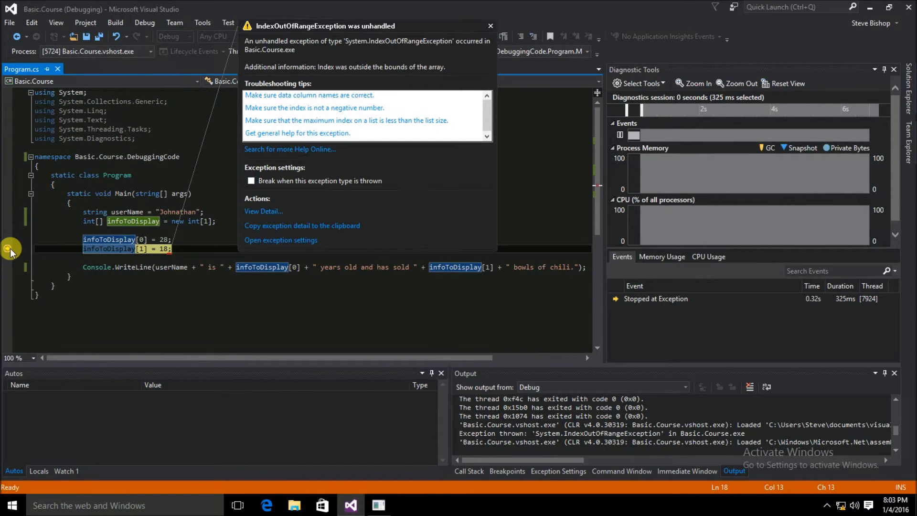
pyautogui.moveTo(10, 259)
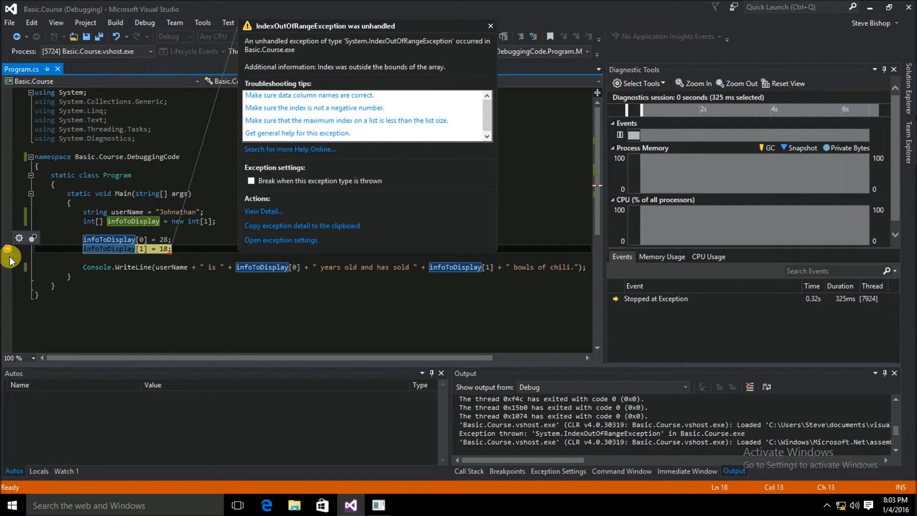
pyautogui.moveTo(307, 135)
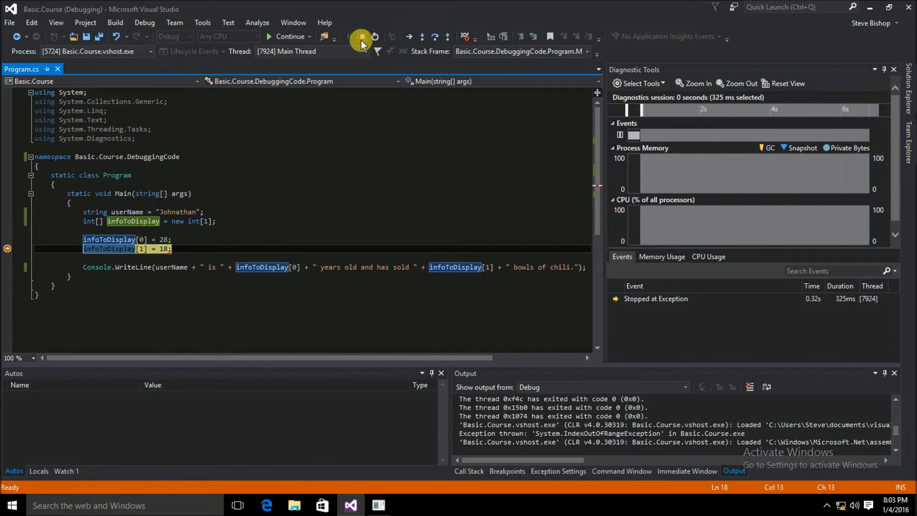
pyautogui.moveTo(361, 37)
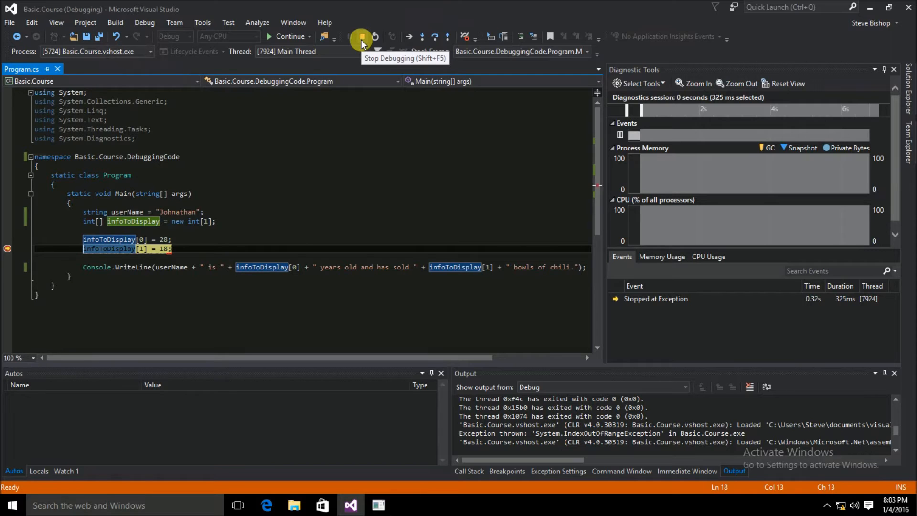
pyautogui.click(361, 36)
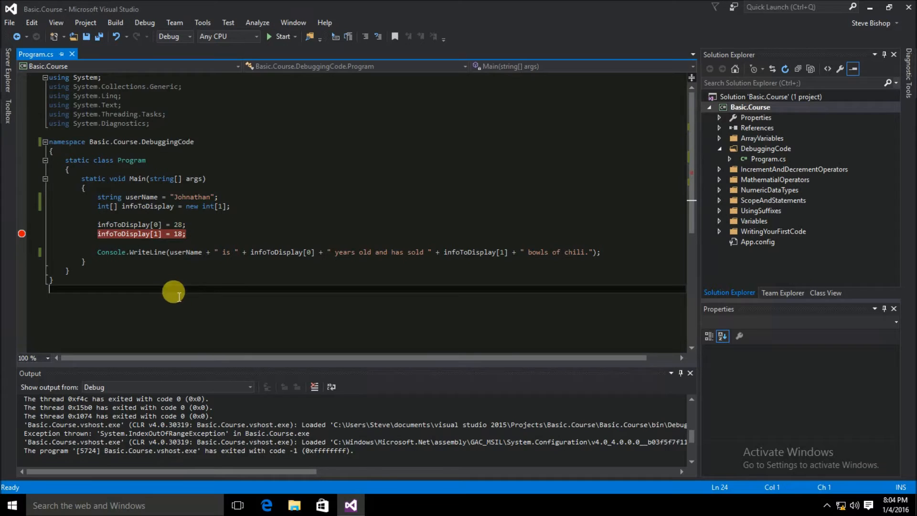
pyautogui.moveTo(202, 234)
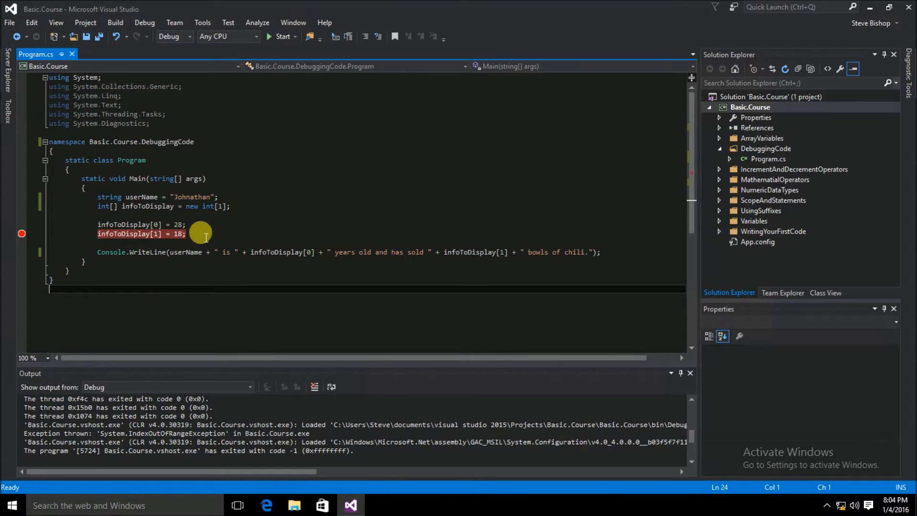
pyautogui.moveTo(207, 304)
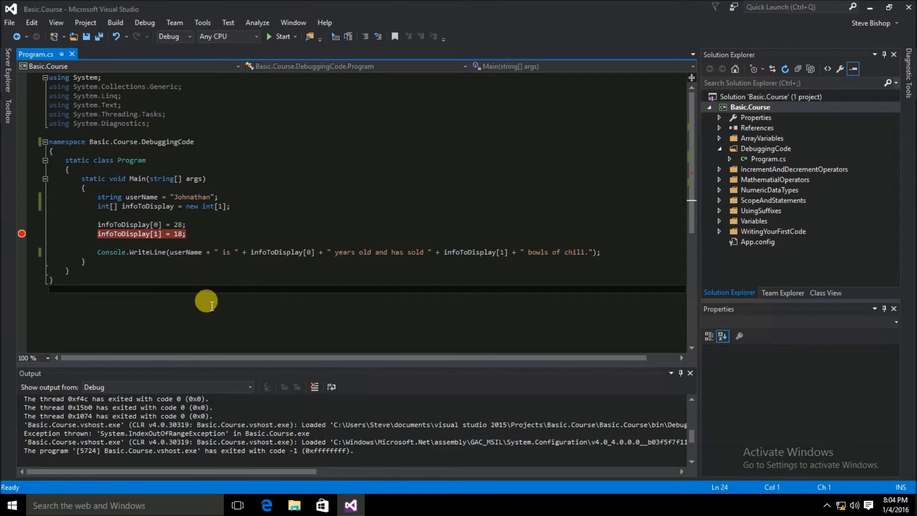
pyautogui.moveTo(73, 268)
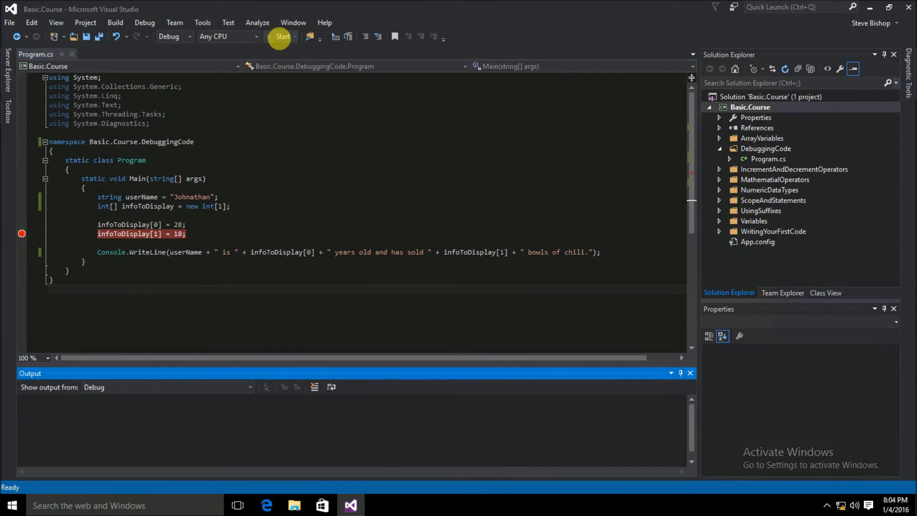
pyautogui.click(281, 36)
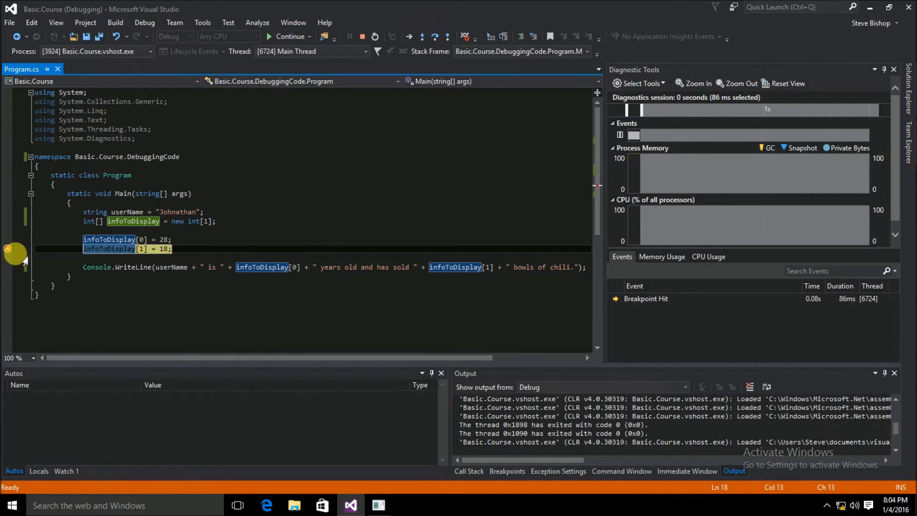
pyautogui.moveTo(136, 262)
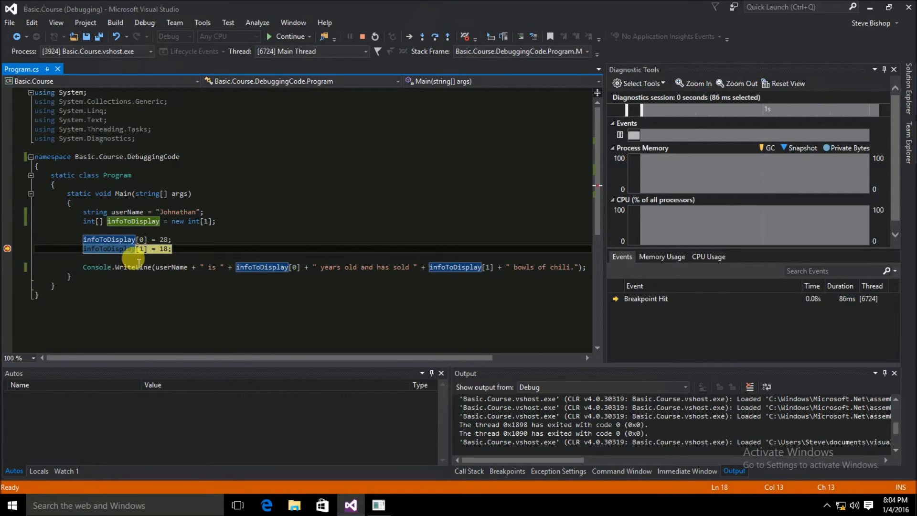
pyautogui.moveTo(193, 259)
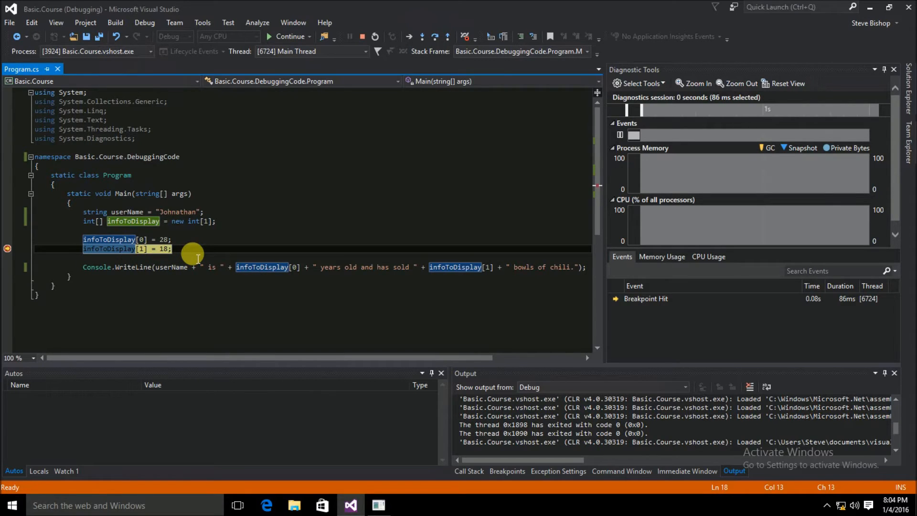
pyautogui.moveTo(344, 194)
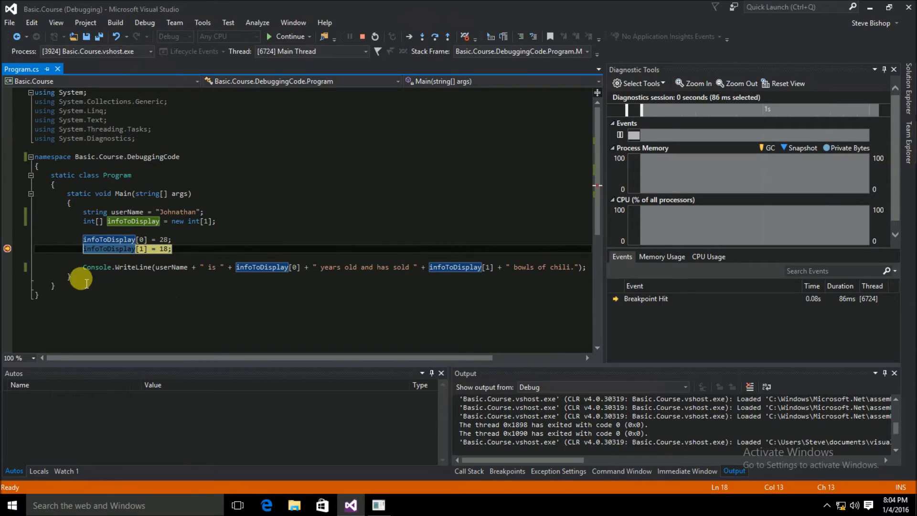
pyautogui.moveTo(186, 256)
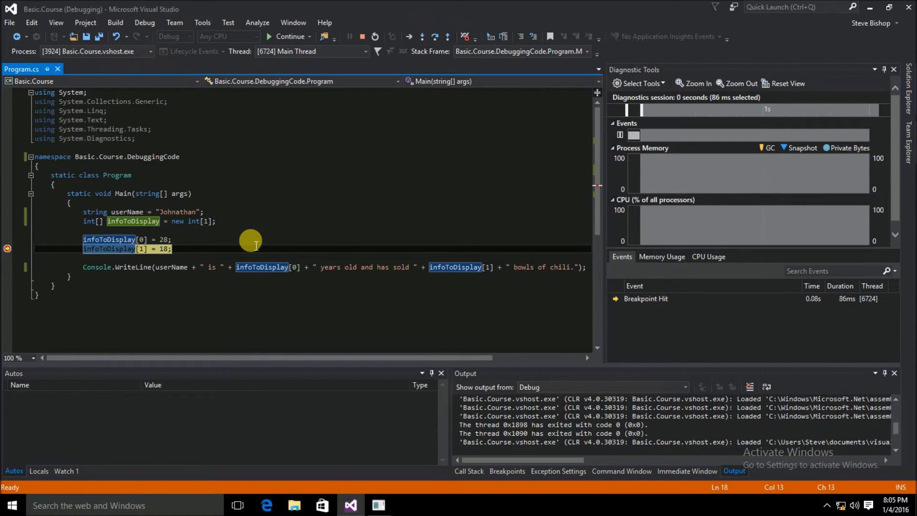
# Step: Continue the paused run so the IndexOutOfRangeException ends debugging
pyautogui.click(286, 37)
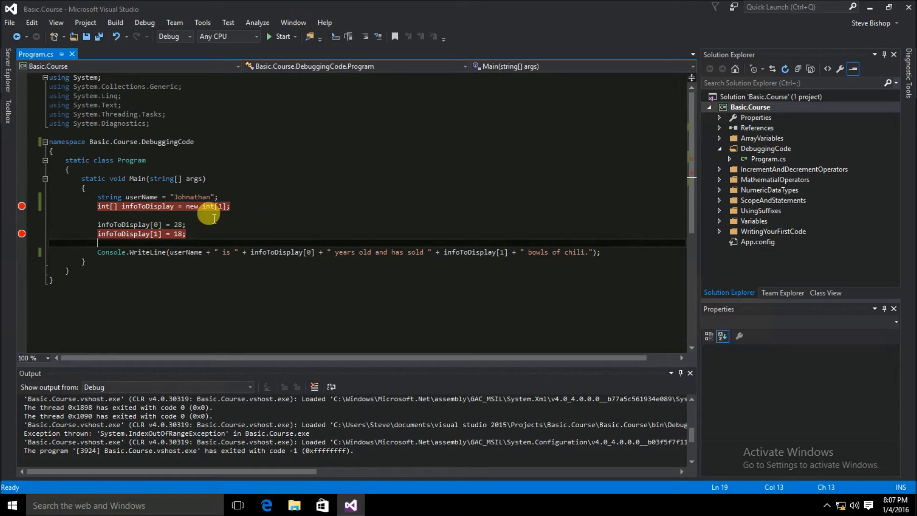
pyautogui.moveTo(182, 207)
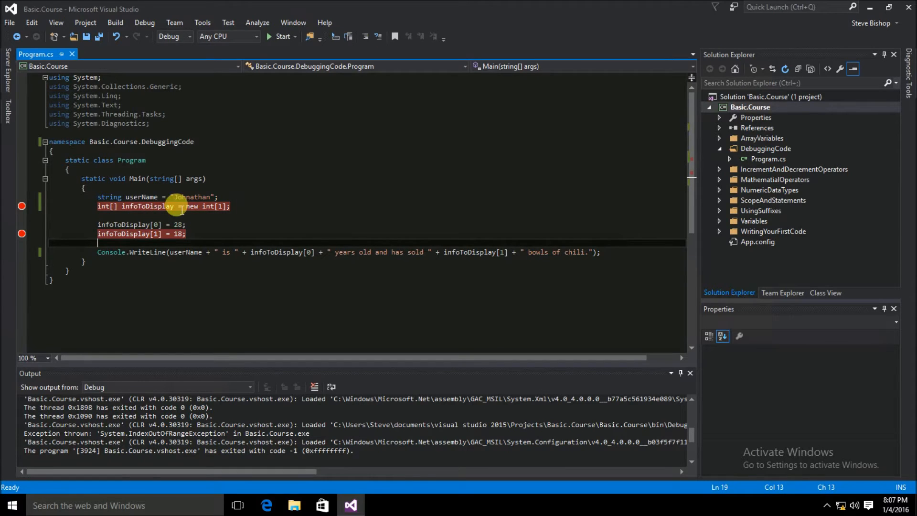
pyautogui.moveTo(192, 218)
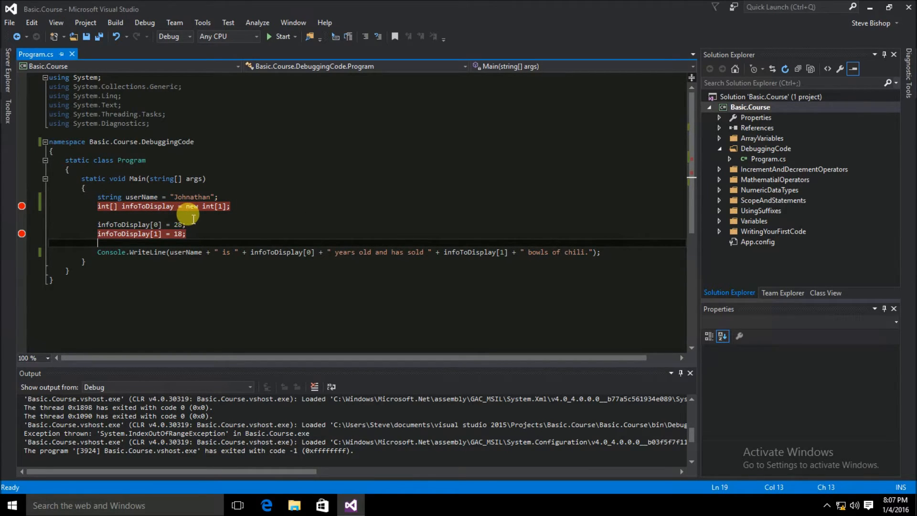
pyautogui.moveTo(218, 220)
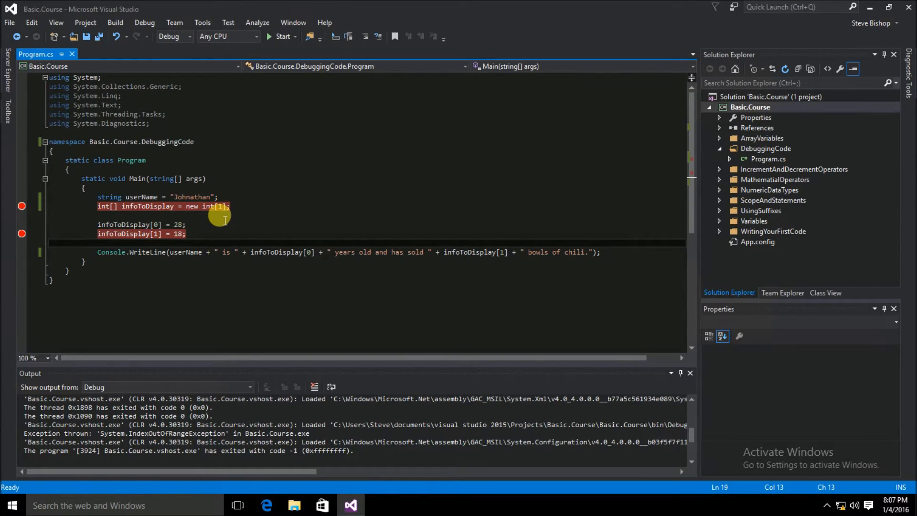
pyautogui.moveTo(243, 212)
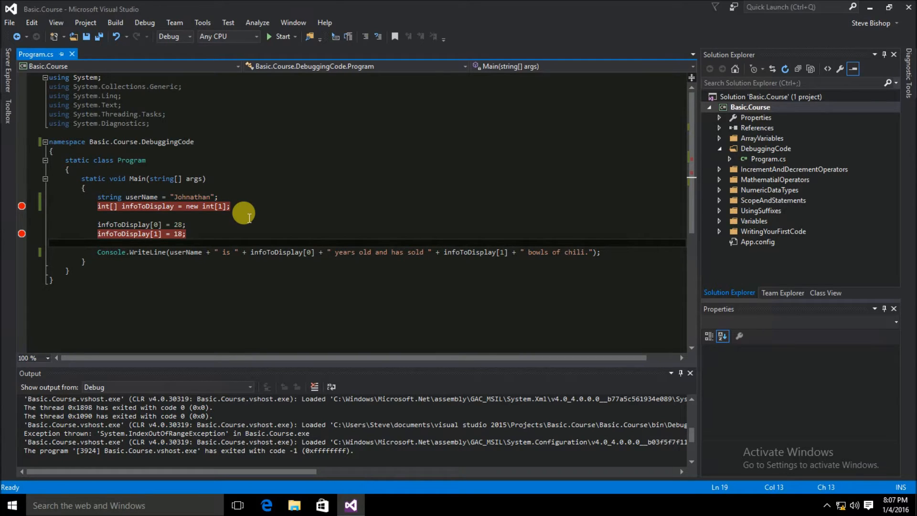
# Step: Place the caret at the end of the int[] infoToDisplay = new int[1] line
pyautogui.click(231, 206)
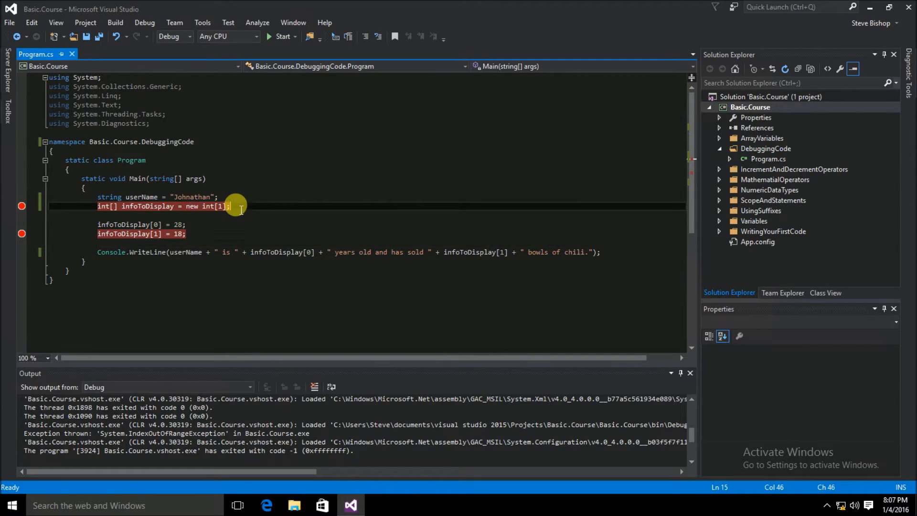
pyautogui.moveTo(368, 37)
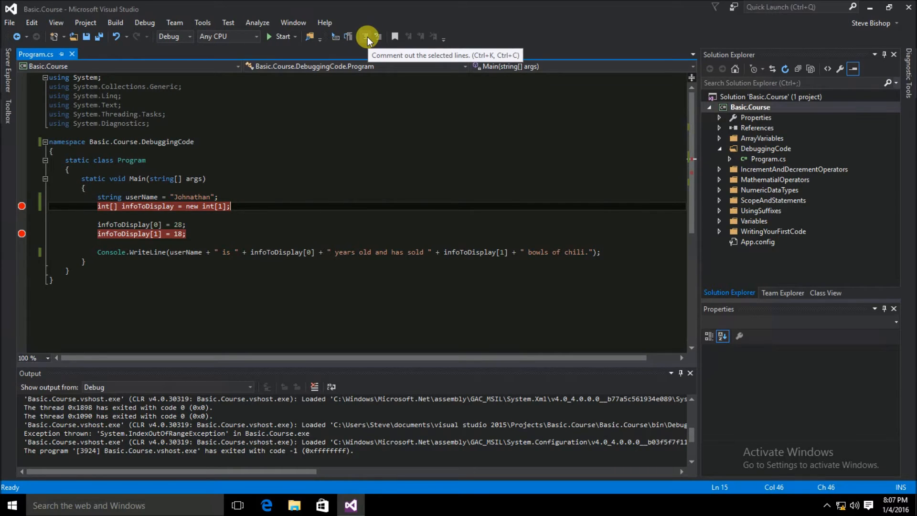
pyautogui.moveTo(209, 245)
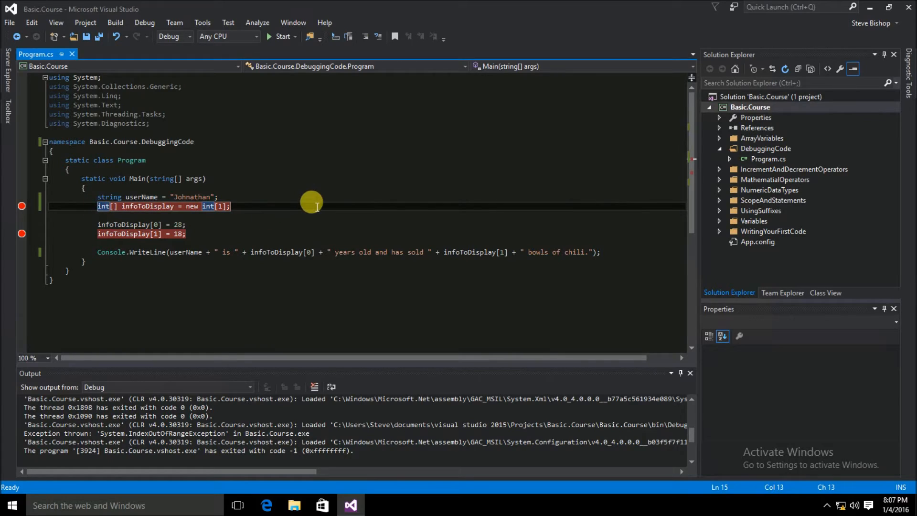
pyautogui.moveTo(307, 202)
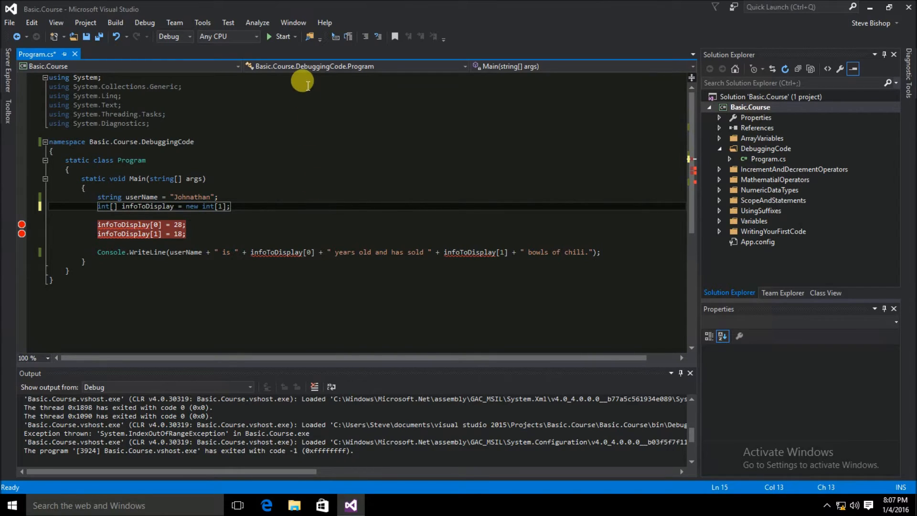
pyautogui.moveTo(366, 36)
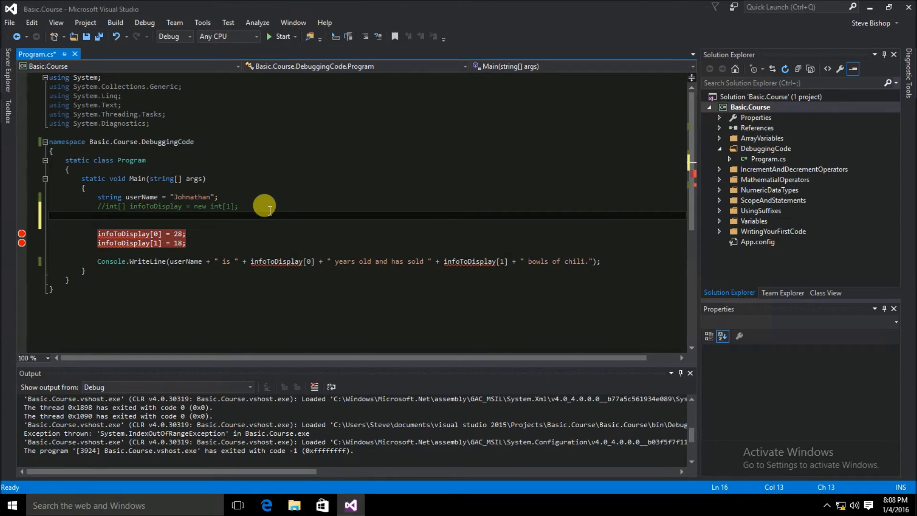
# Step: Write the new declaration int[] infoToDisplay = new int[2];
pyautogui.write('int[]')
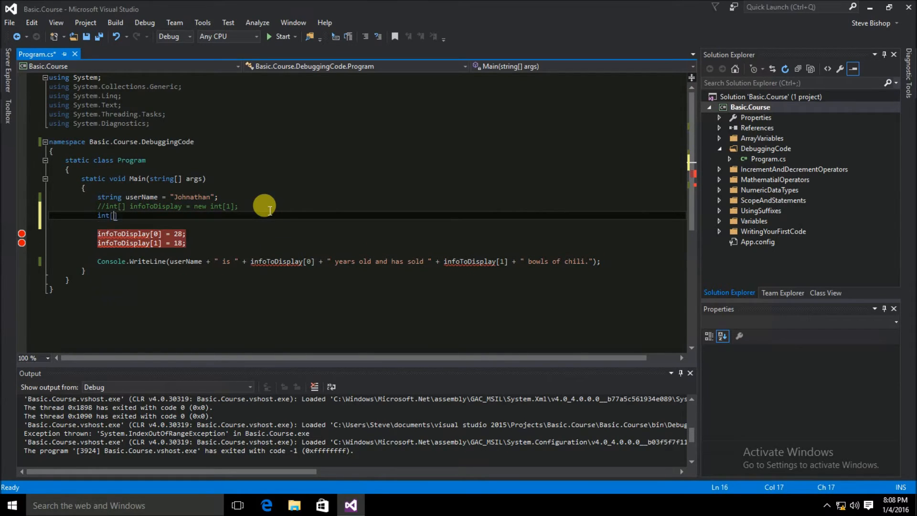
pyautogui.write('infoTo')
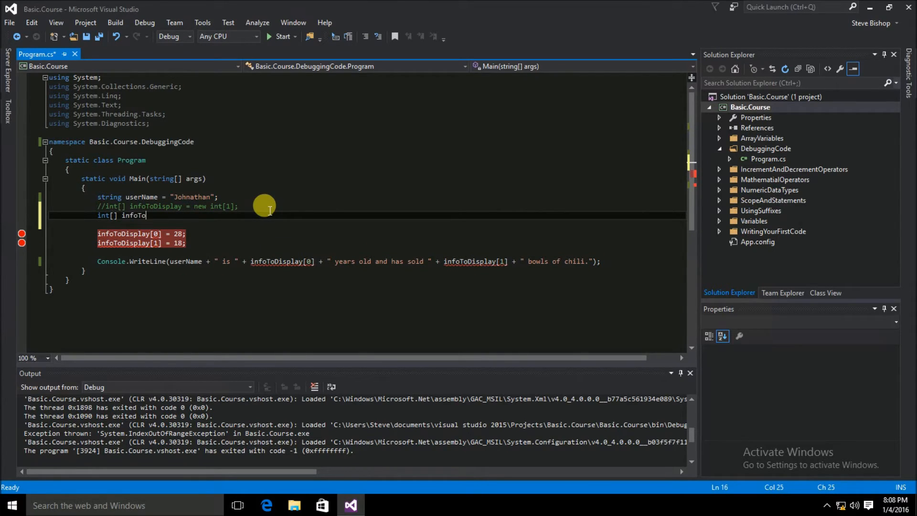
pyautogui.write('Display =')
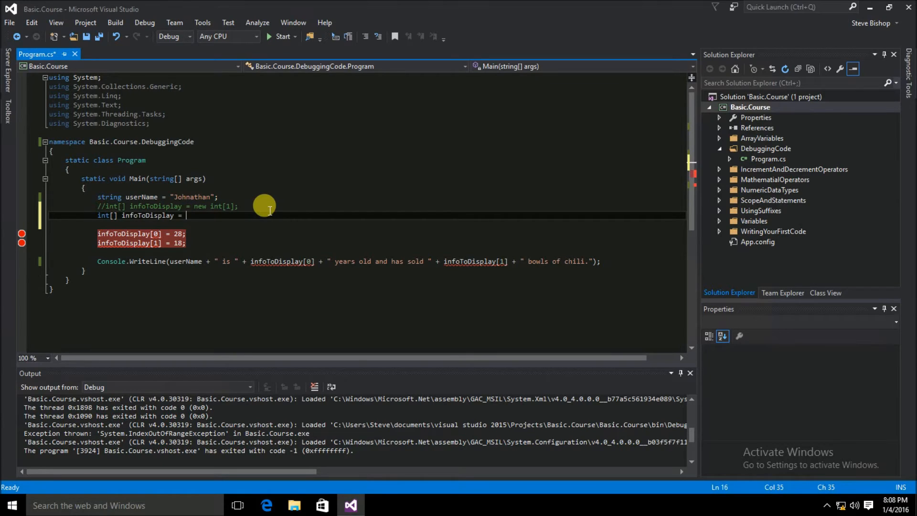
pyautogui.write('new int')
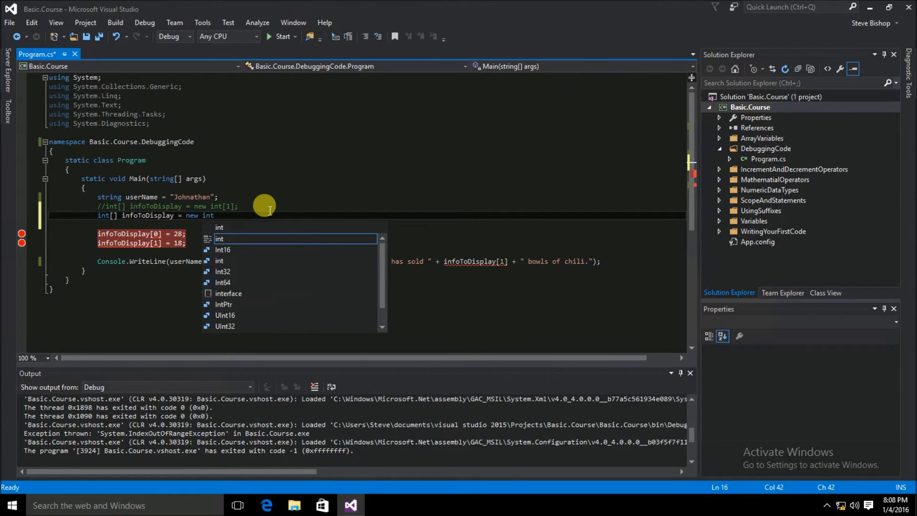
pyautogui.write('[2]')
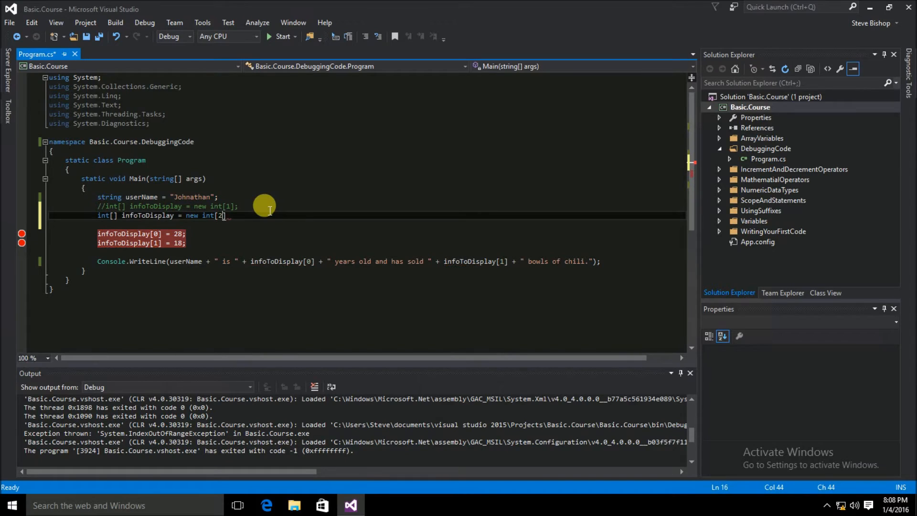
pyautogui.write(';')
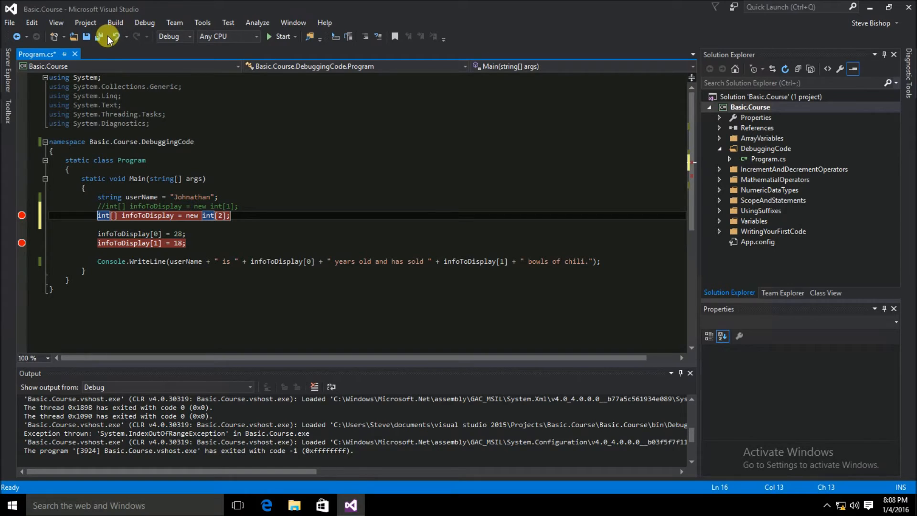
# Step: Save Program.cs and start debugging, pausing at the new declaration breakpoint
pyautogui.click(99, 36)
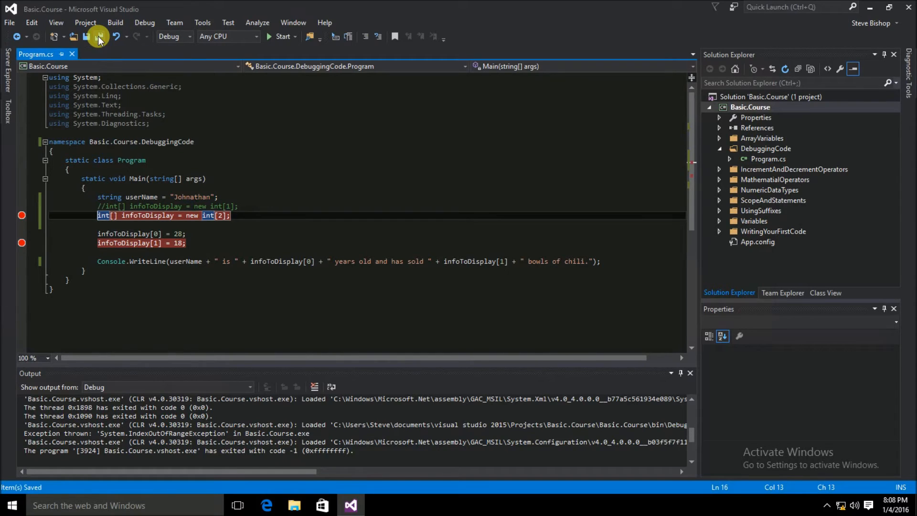
pyautogui.click(279, 37)
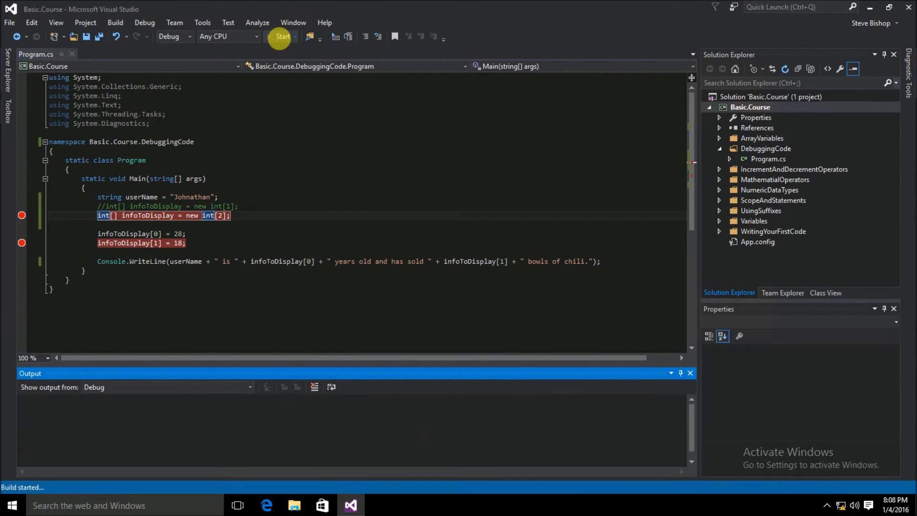
pyautogui.click(282, 37)
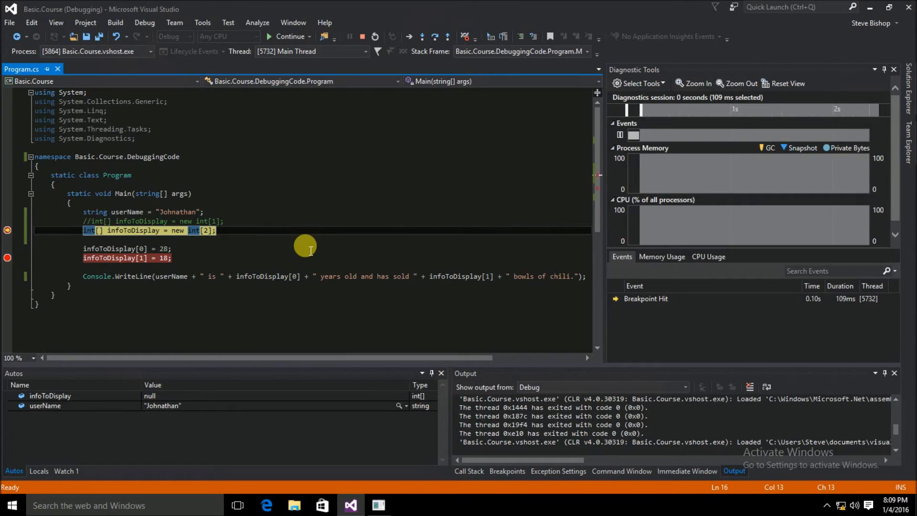
pyautogui.moveTo(126, 249)
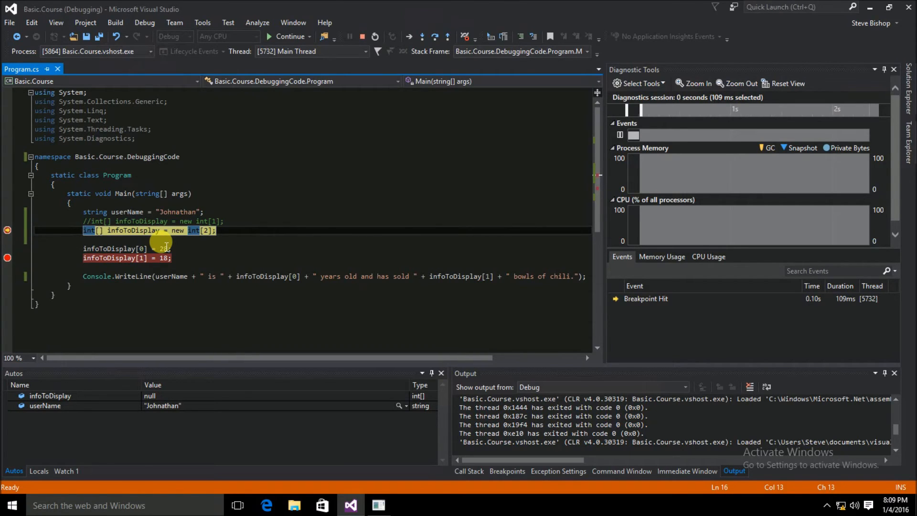
# Step: Step over the int[2] declaration so execution pauses at infoToDisplay[0] = 28
pyautogui.press('F10')
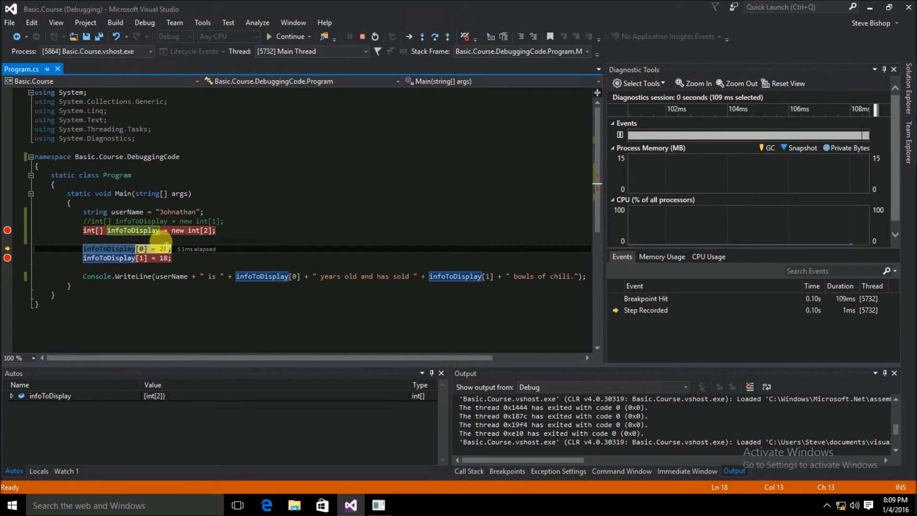
pyautogui.moveTo(247, 230)
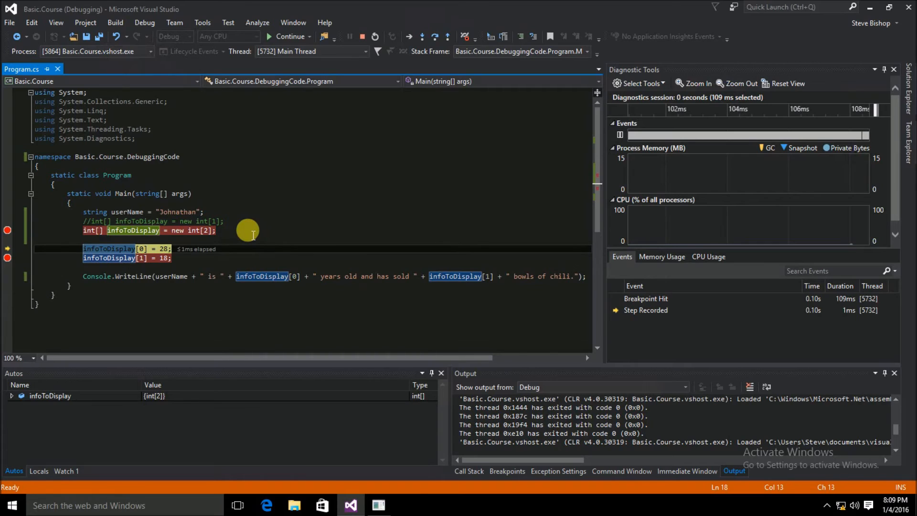
pyautogui.moveTo(127, 230)
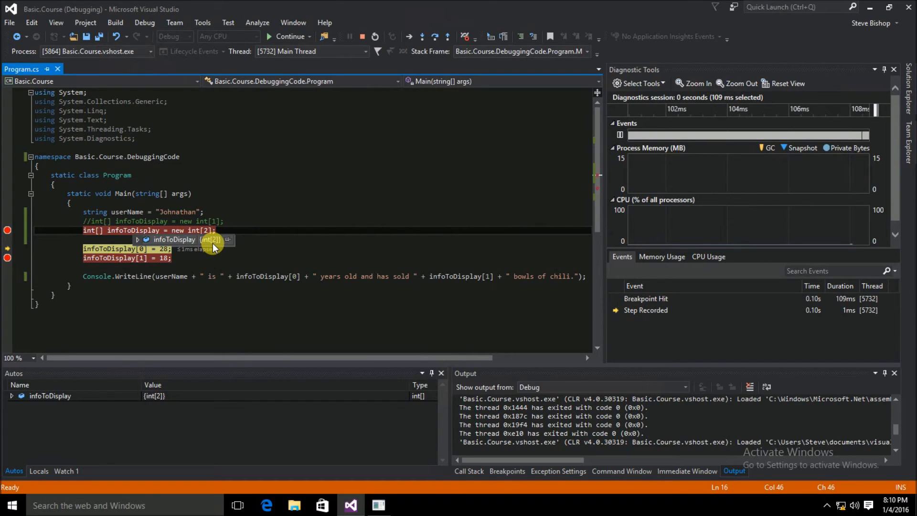
pyautogui.moveTo(140, 241)
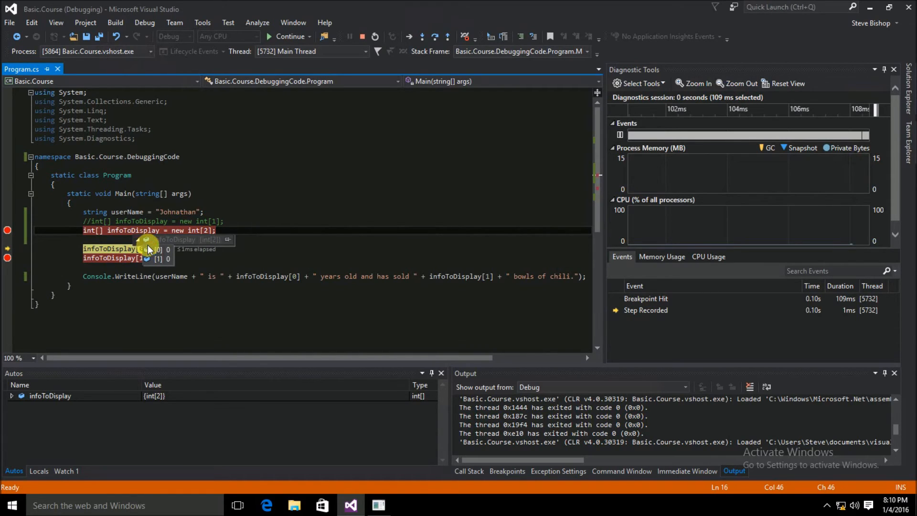
pyautogui.moveTo(165, 256)
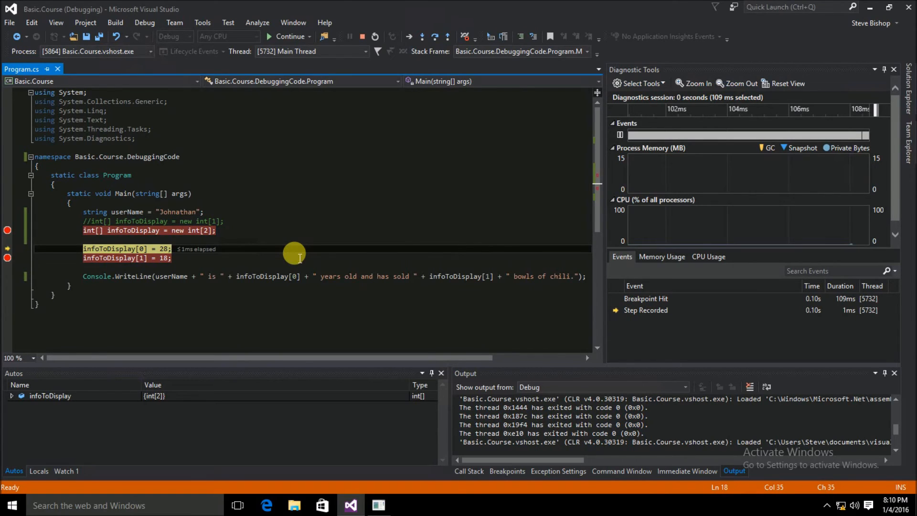
# Step: Step to the Console.WriteLine line and expand infoToDisplay showing 28 and 18
pyautogui.press('F10')
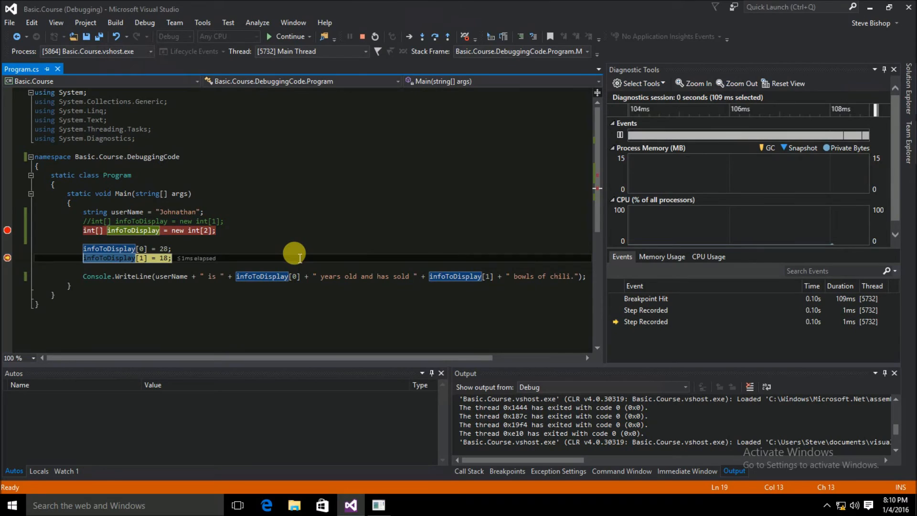
pyautogui.moveTo(126, 248)
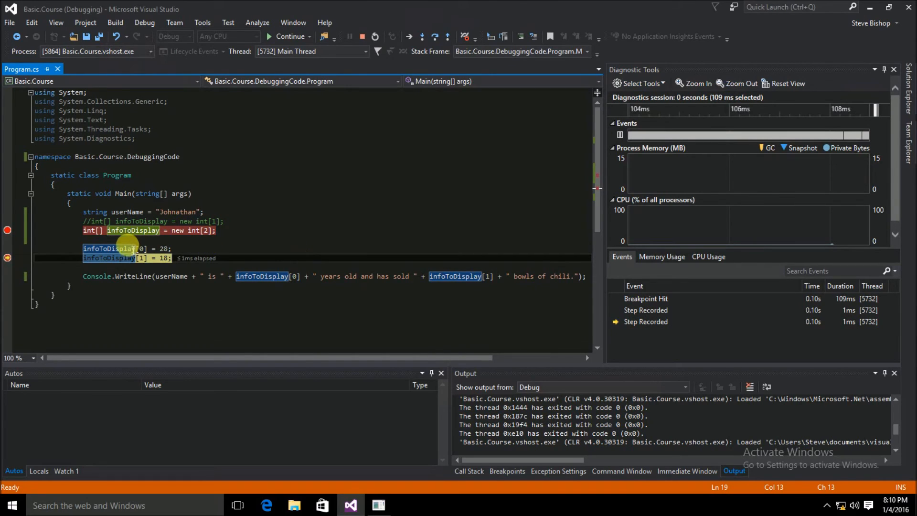
pyautogui.moveTo(108, 248)
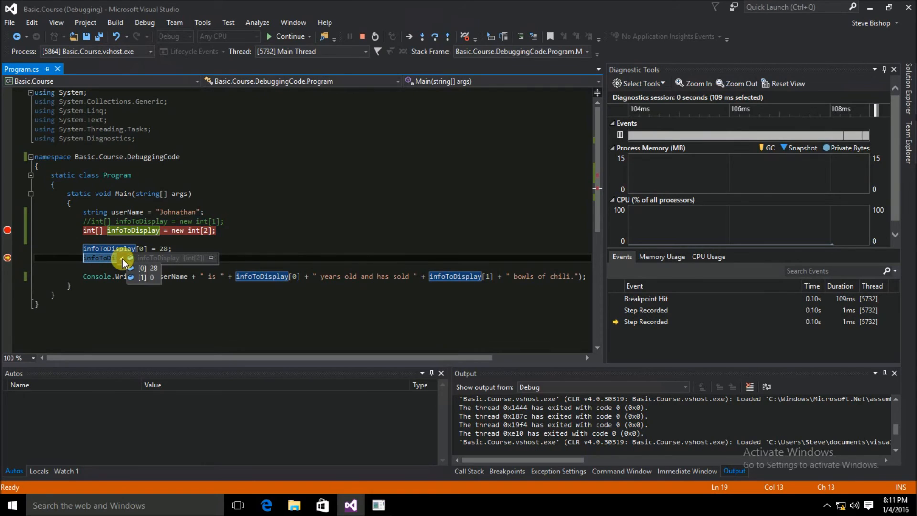
pyautogui.moveTo(129, 269)
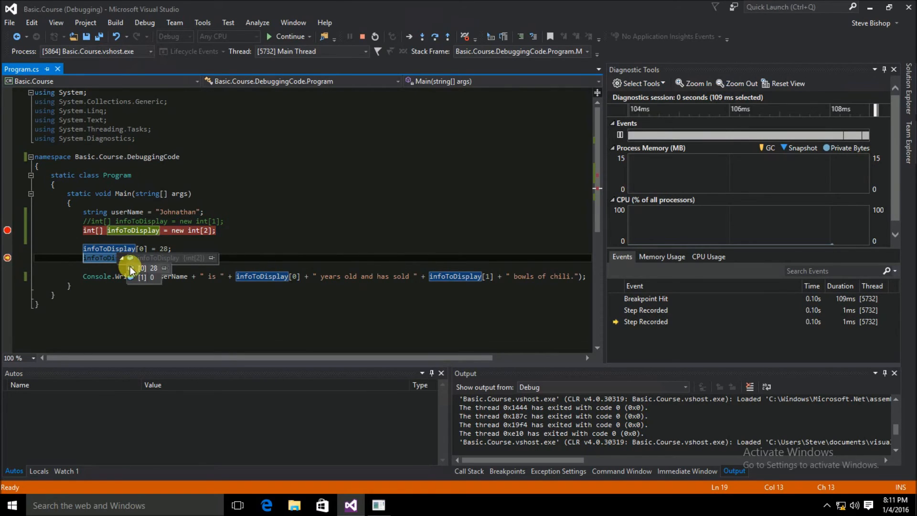
pyautogui.moveTo(144, 275)
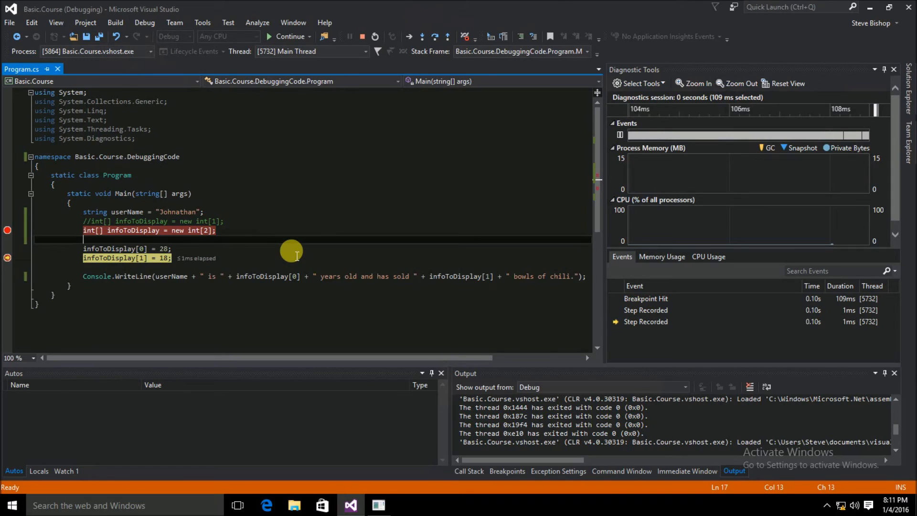
pyautogui.press('F10')
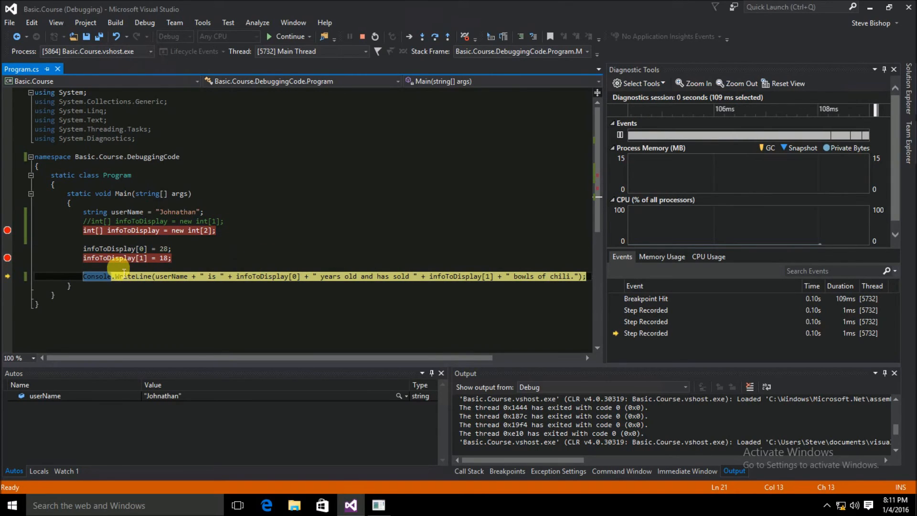
pyautogui.moveTo(120, 258)
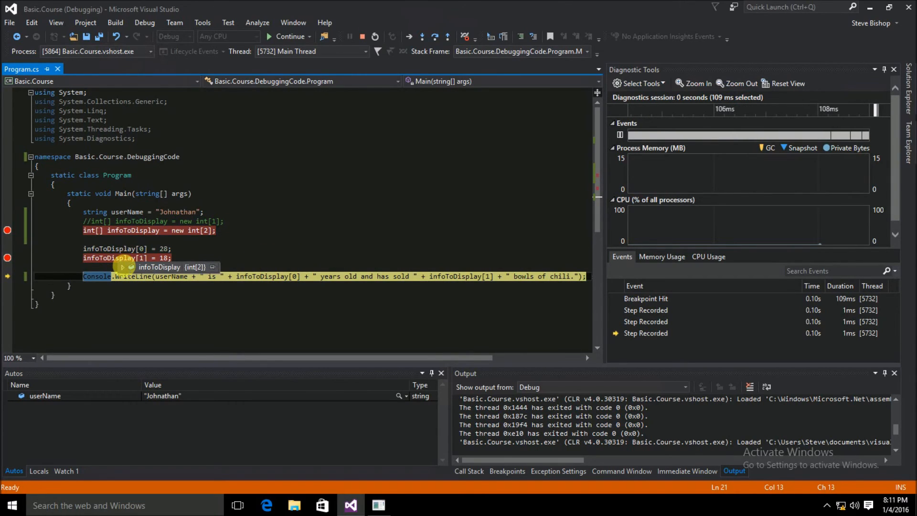
pyautogui.click(123, 266)
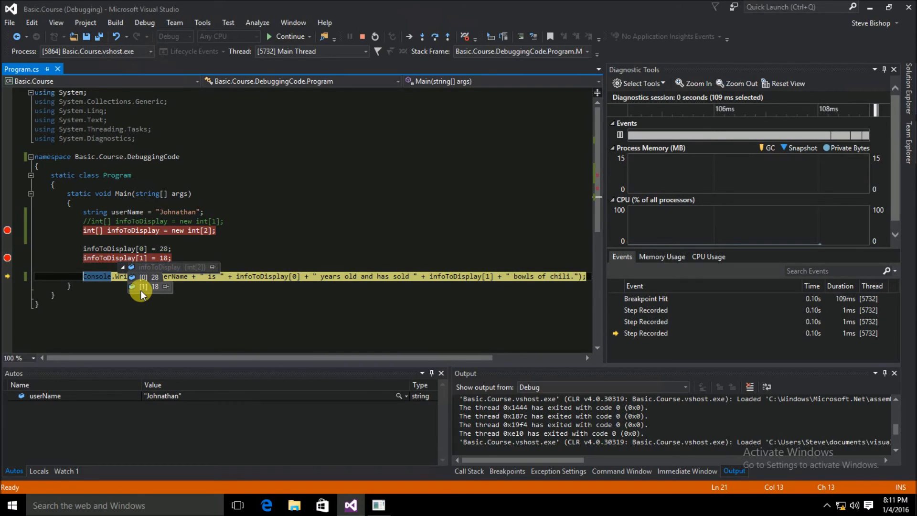
pyautogui.moveTo(229, 260)
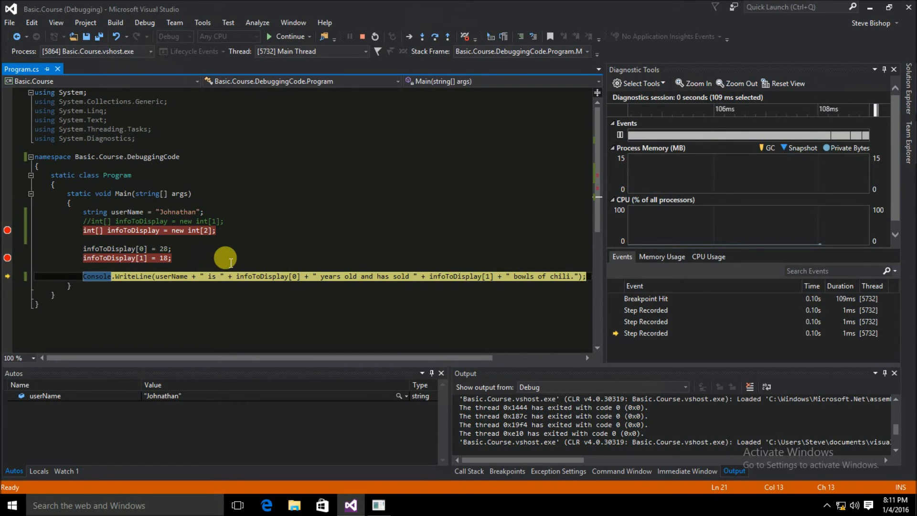
pyautogui.moveTo(286, 53)
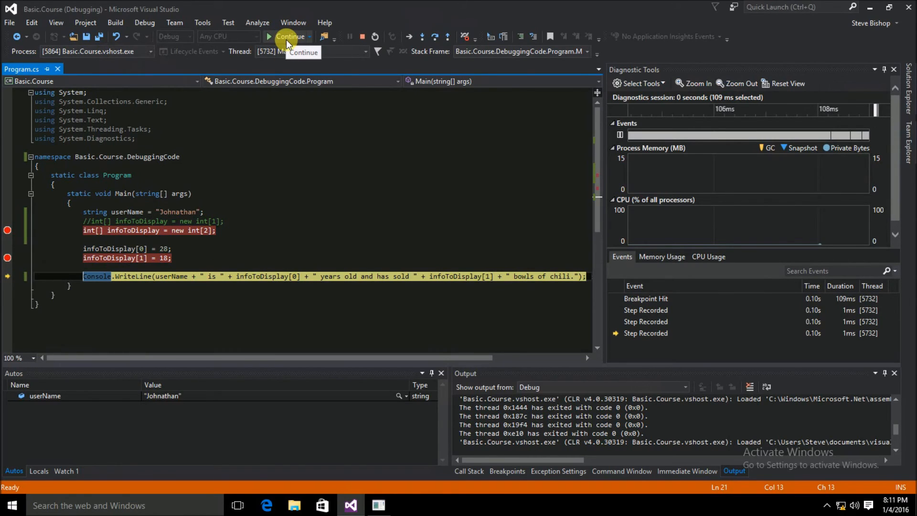
# Step: Continue the program to completion, exiting with code 0 and ending debugging
pyautogui.click(286, 36)
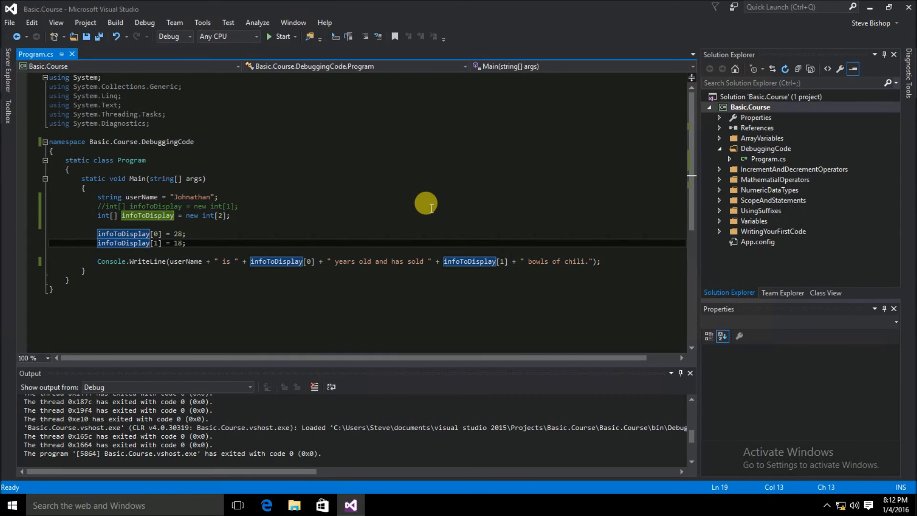
pyautogui.moveTo(299, 96)
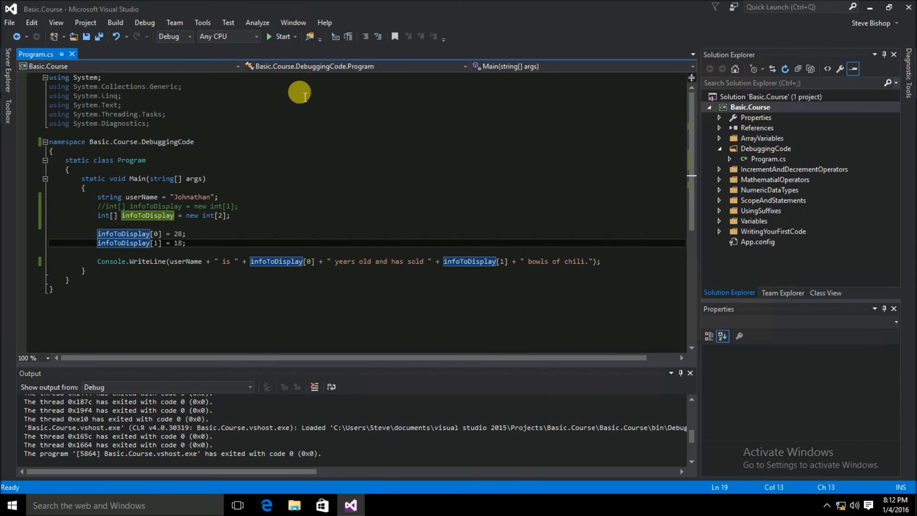
pyautogui.moveTo(277, 85)
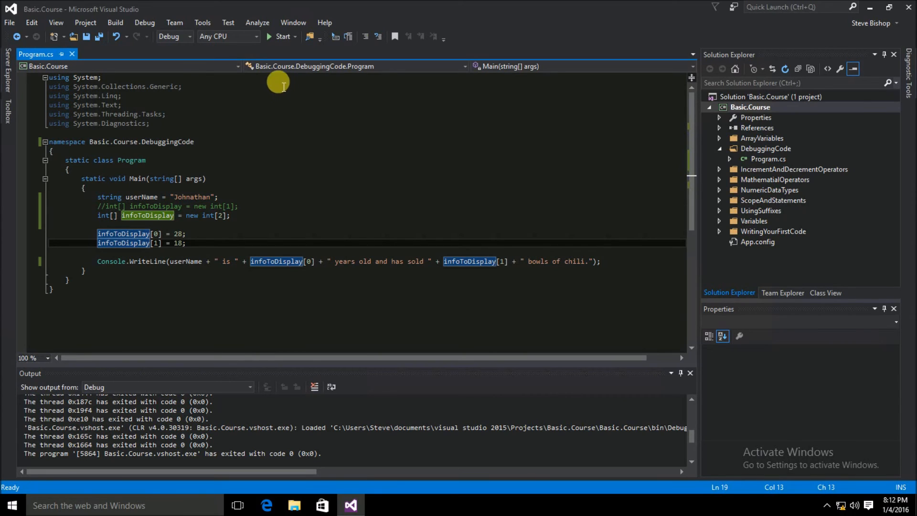
pyautogui.moveTo(280, 36)
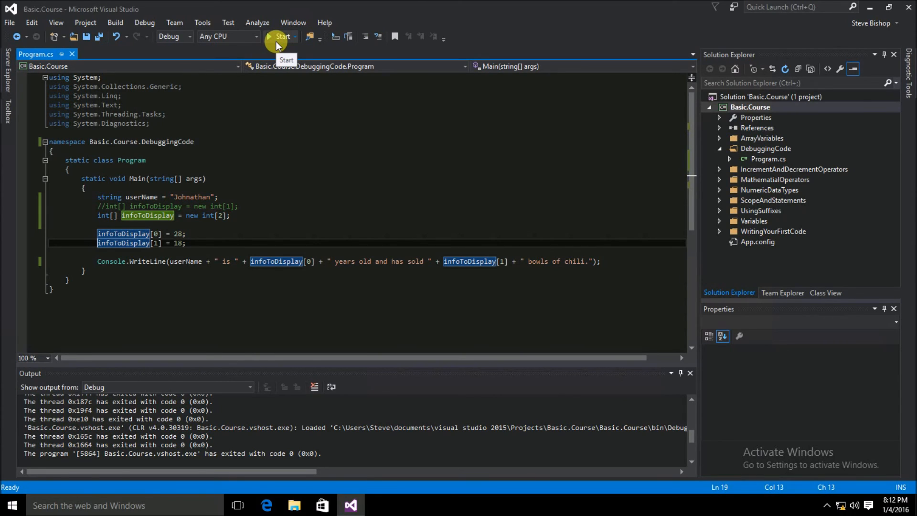
# Step: Run the program again; it exits with code 0 and the console closes immediately
pyautogui.click(281, 37)
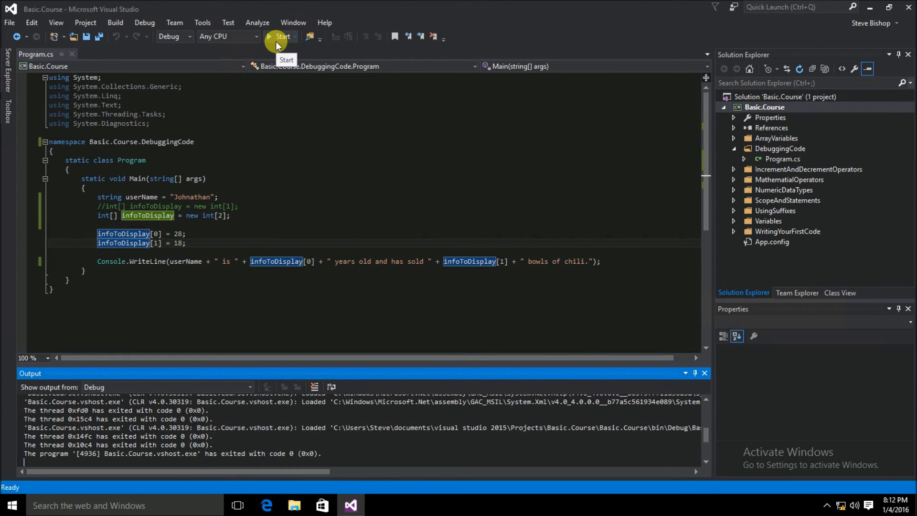
pyautogui.moveTo(278, 45)
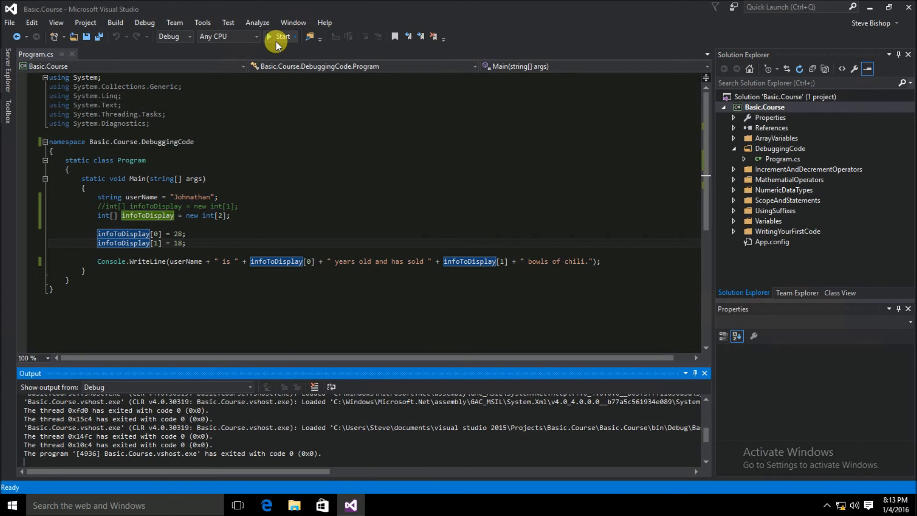
pyautogui.moveTo(138, 276)
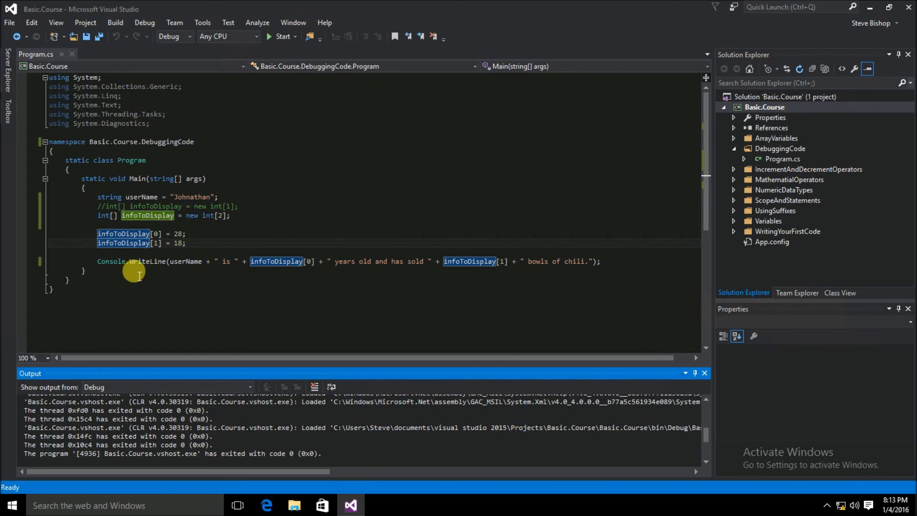
pyautogui.moveTo(533, 286)
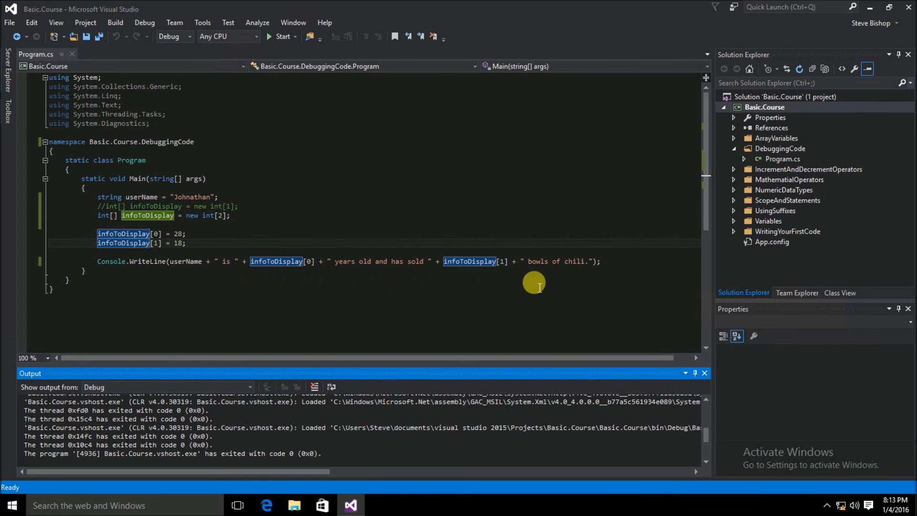
pyautogui.moveTo(331, 280)
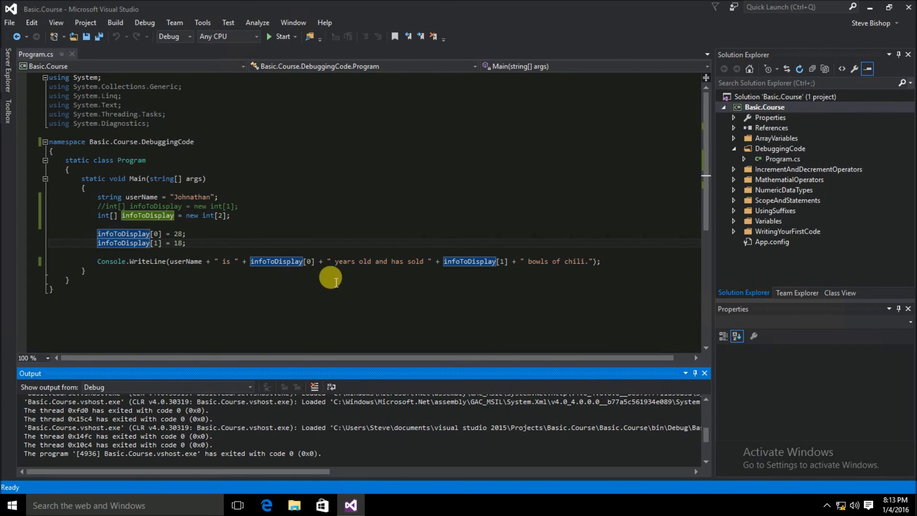
pyautogui.moveTo(535, 284)
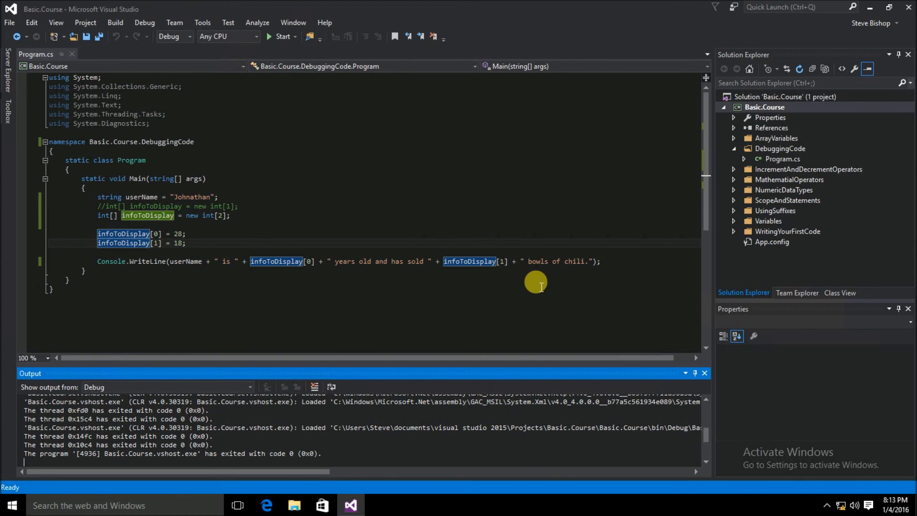
# Step: Add a Console.ReadLine(); statement after the Console.WriteLine line
pyautogui.click(600, 262)
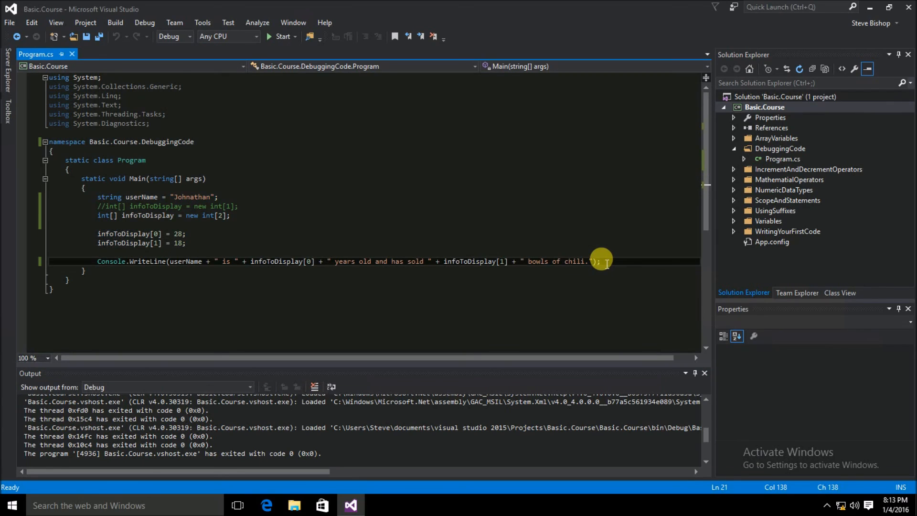
pyautogui.write('Console.ReadLine(')
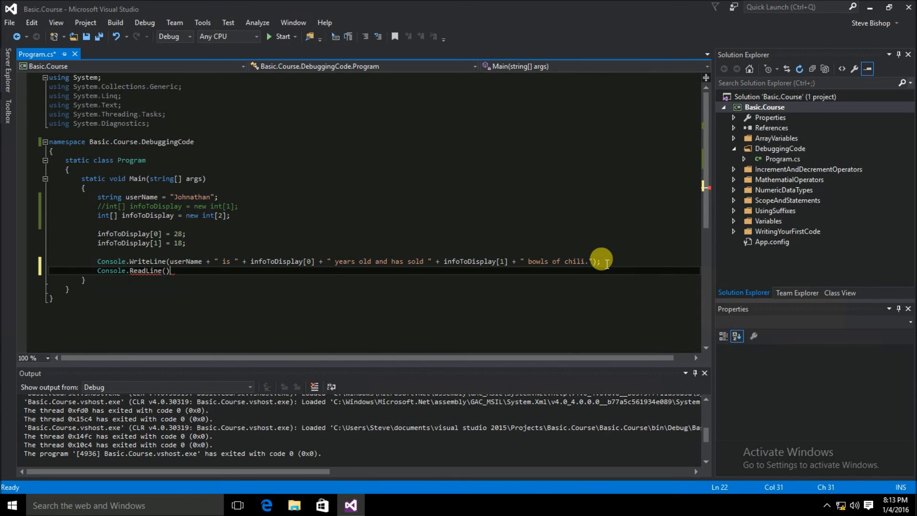
pyautogui.write(';')
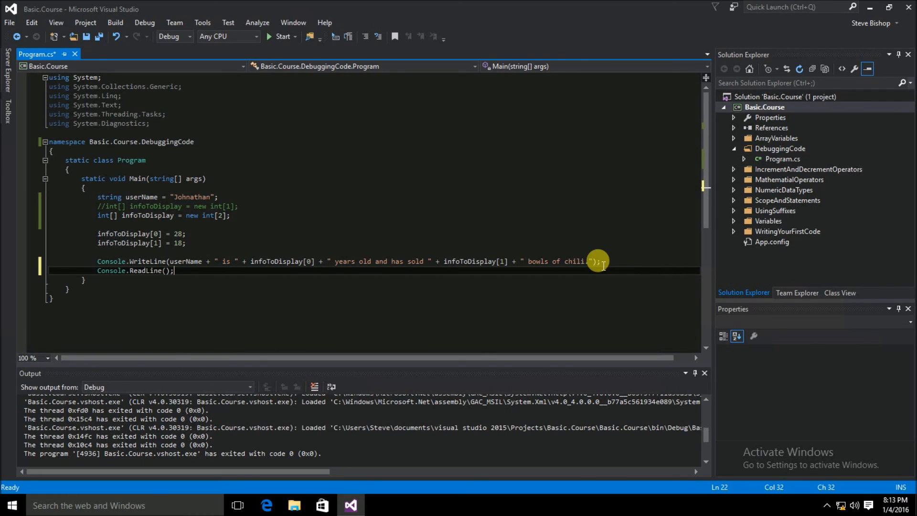
pyautogui.moveTo(109, 67)
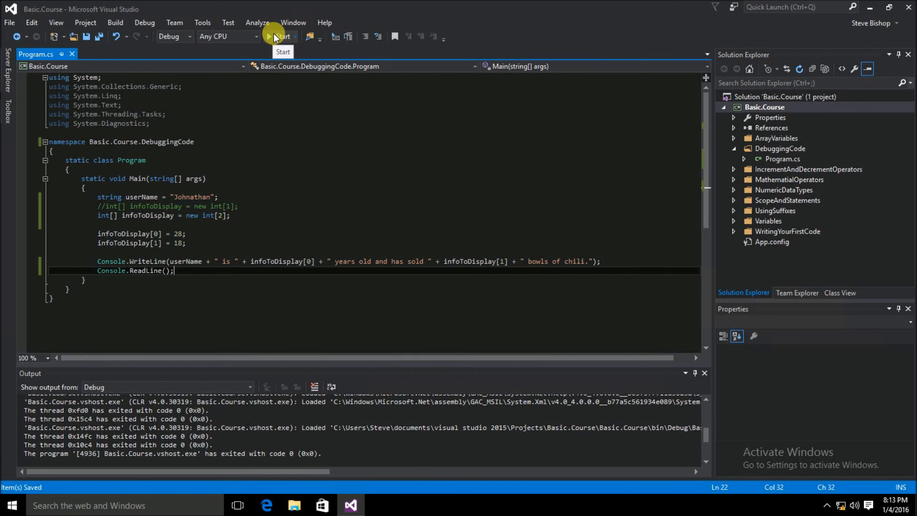
# Step: Start the program so the console stays open showing the 28-years-old, 18-bowls-of-chili sentence
pyautogui.click(279, 36)
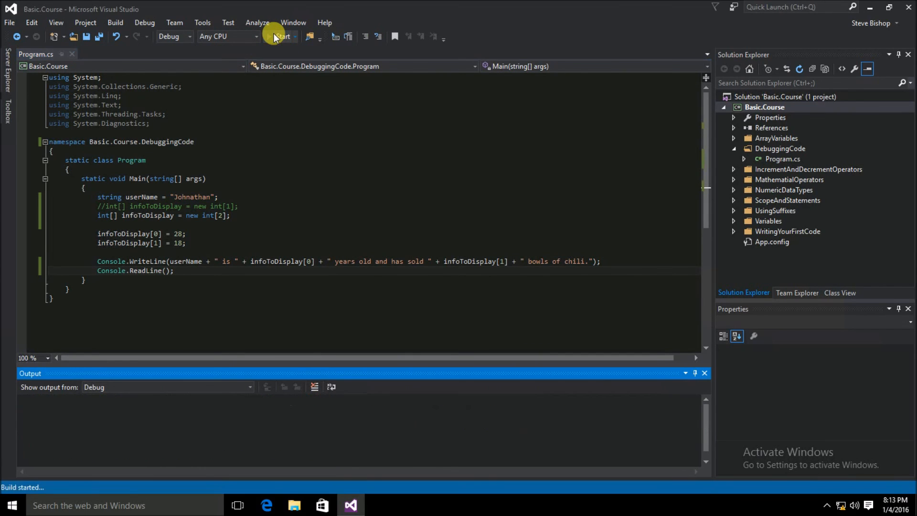
pyautogui.click(280, 36)
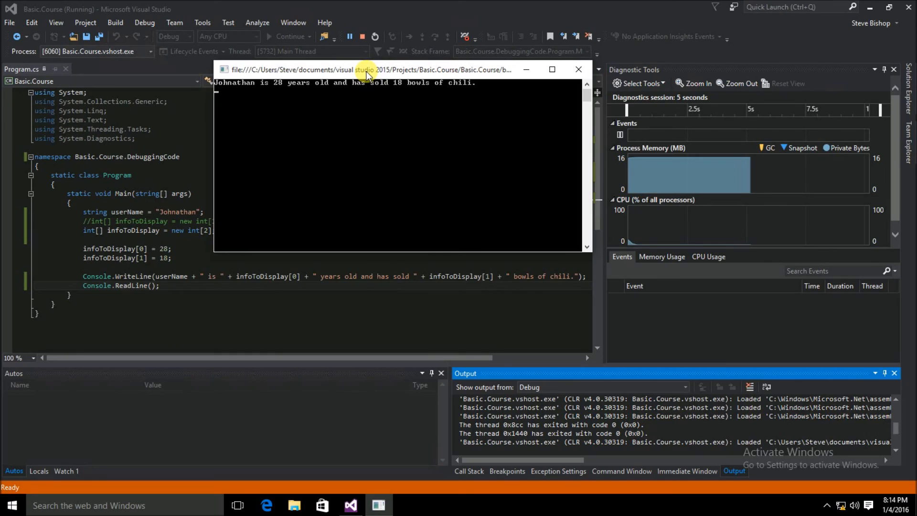
pyautogui.moveTo(262, 96)
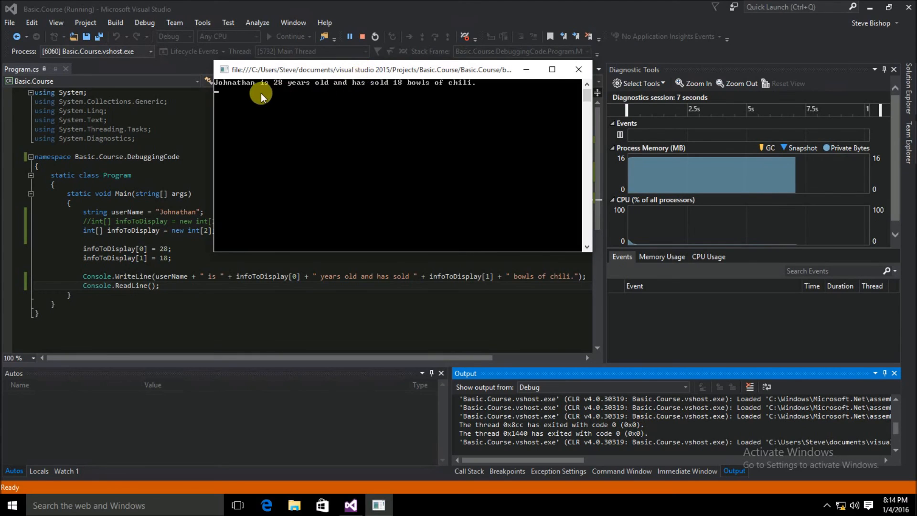
pyautogui.moveTo(379, 96)
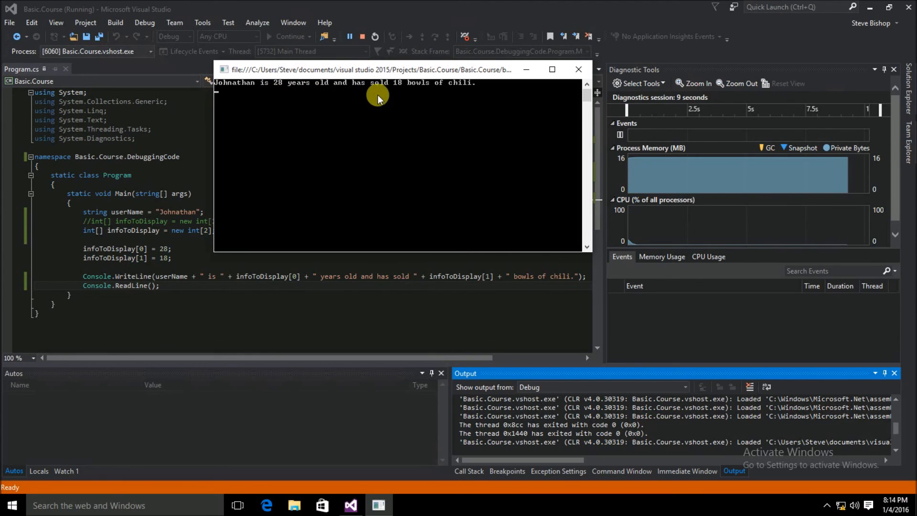
pyautogui.moveTo(486, 95)
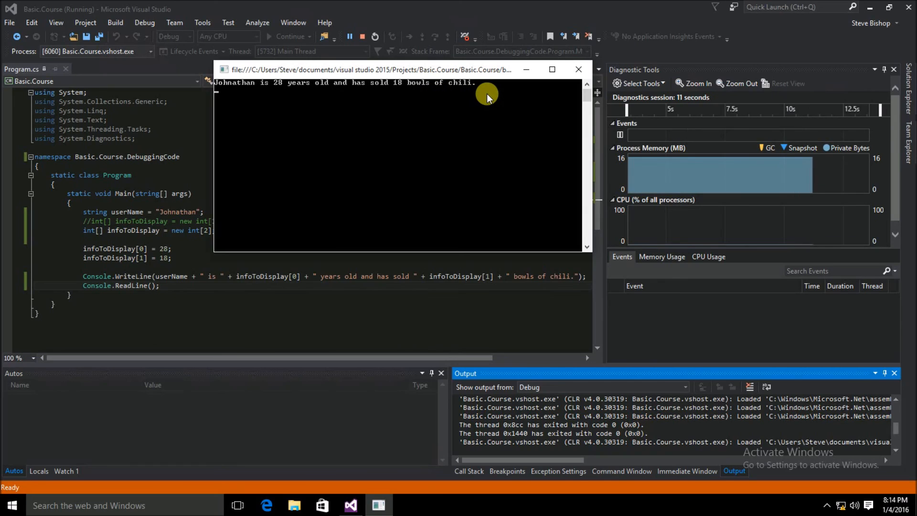